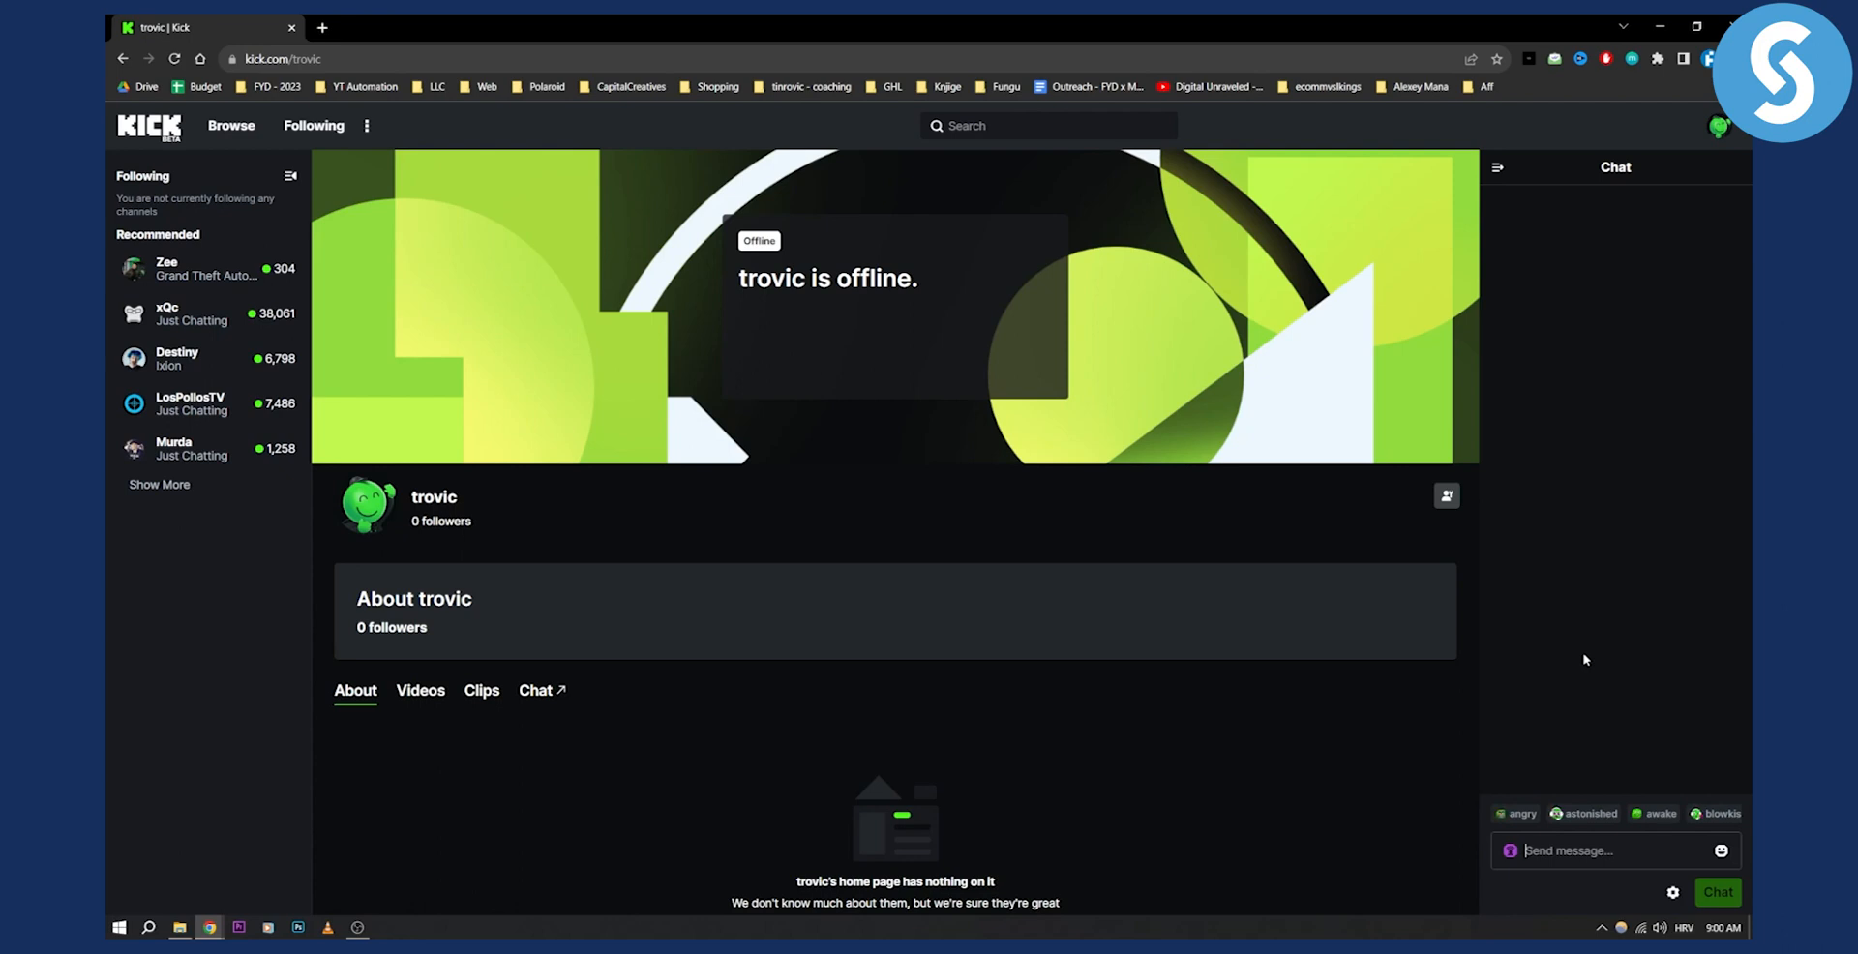
- Enter a /ban @ command in chat to preview the ban usage hint
text(b)
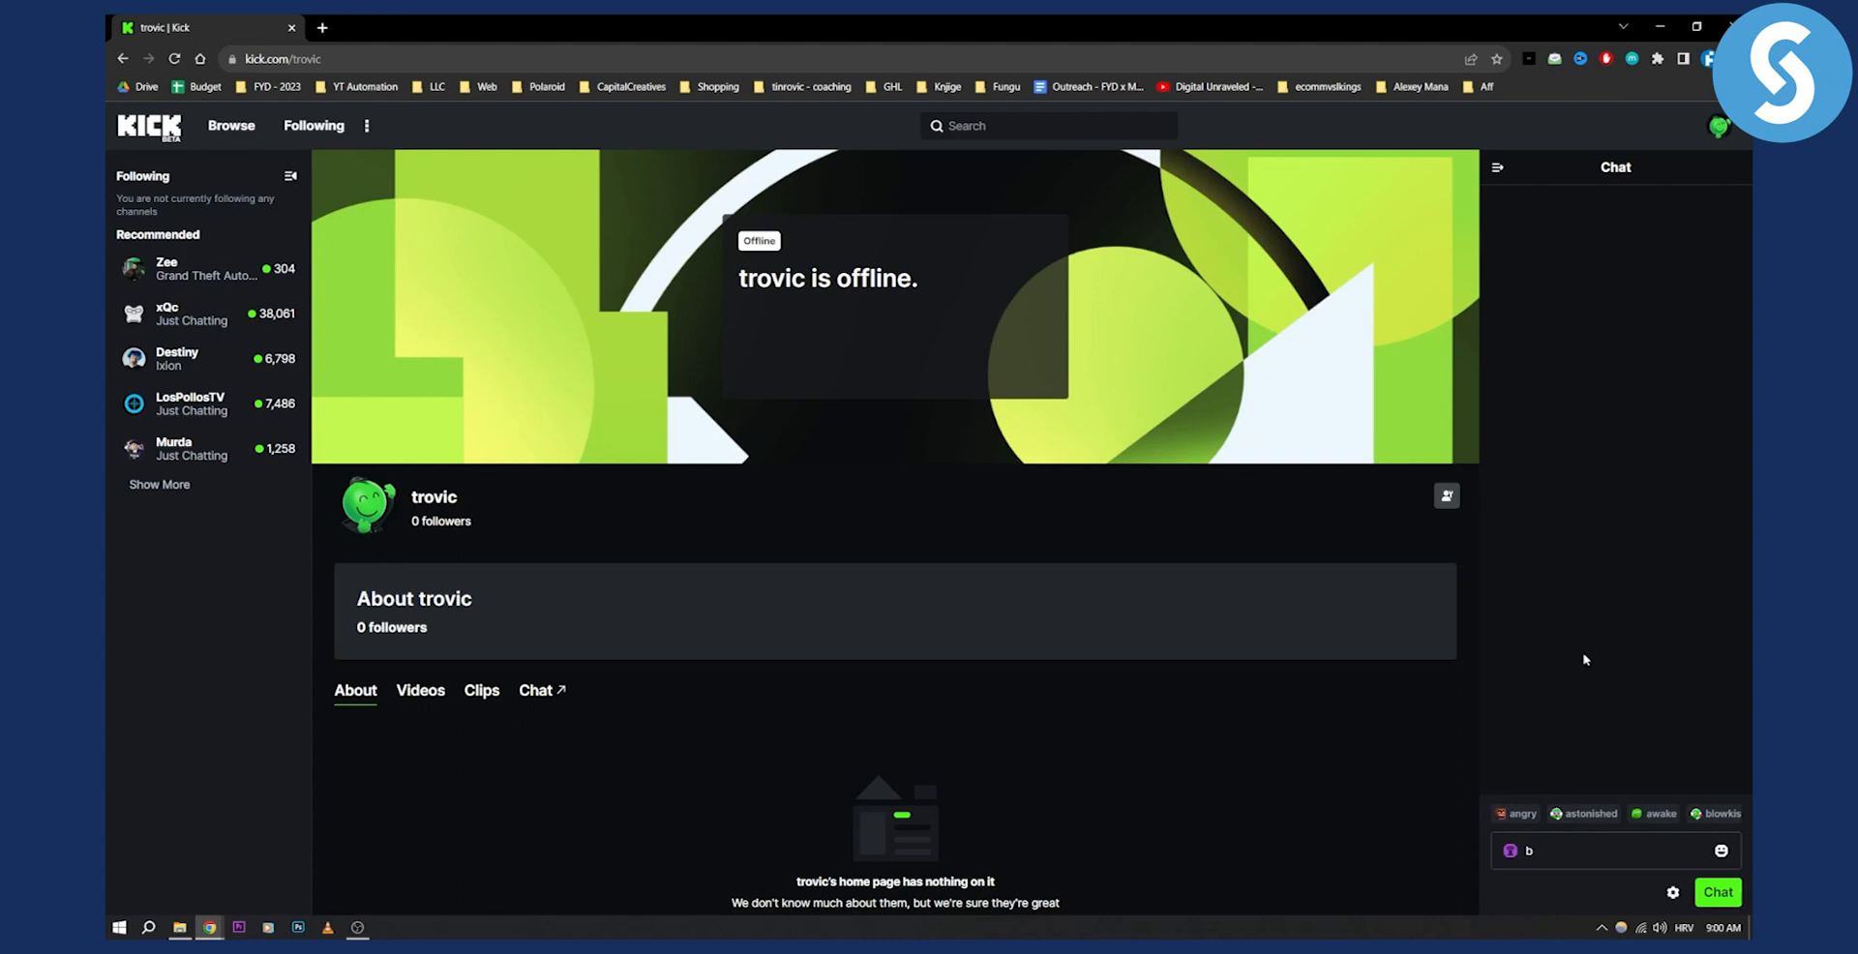
text(/)
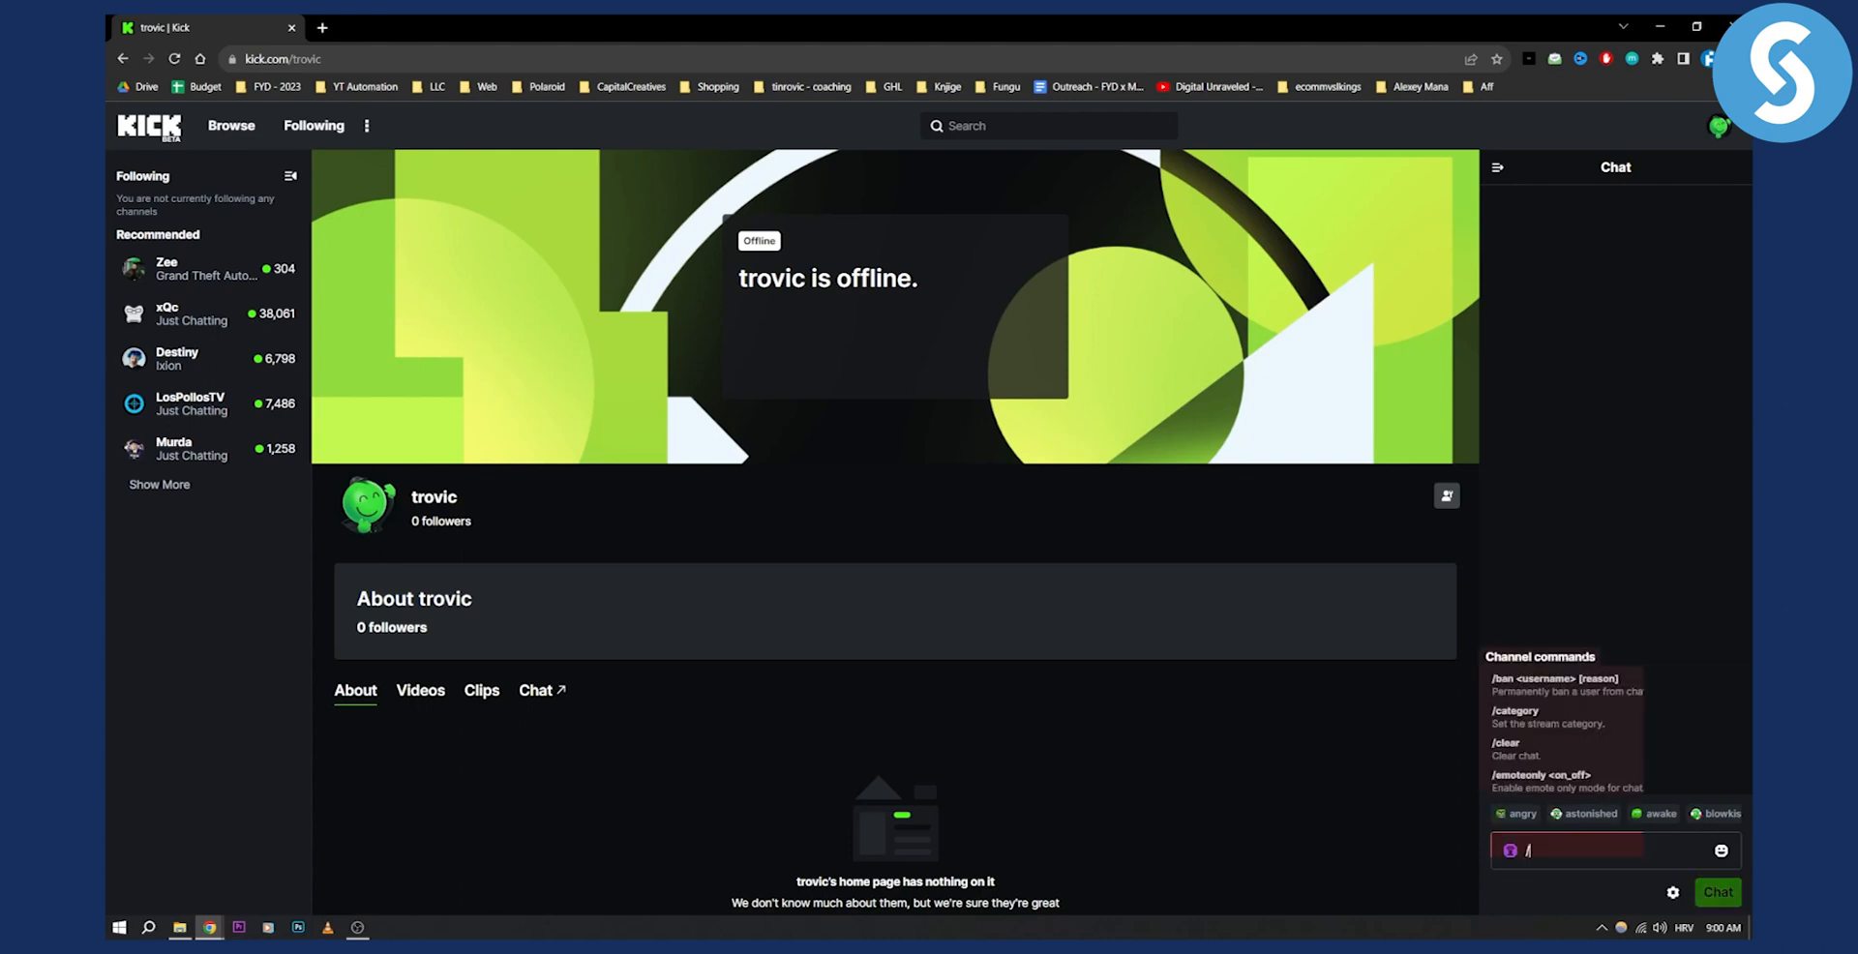
text(ban)
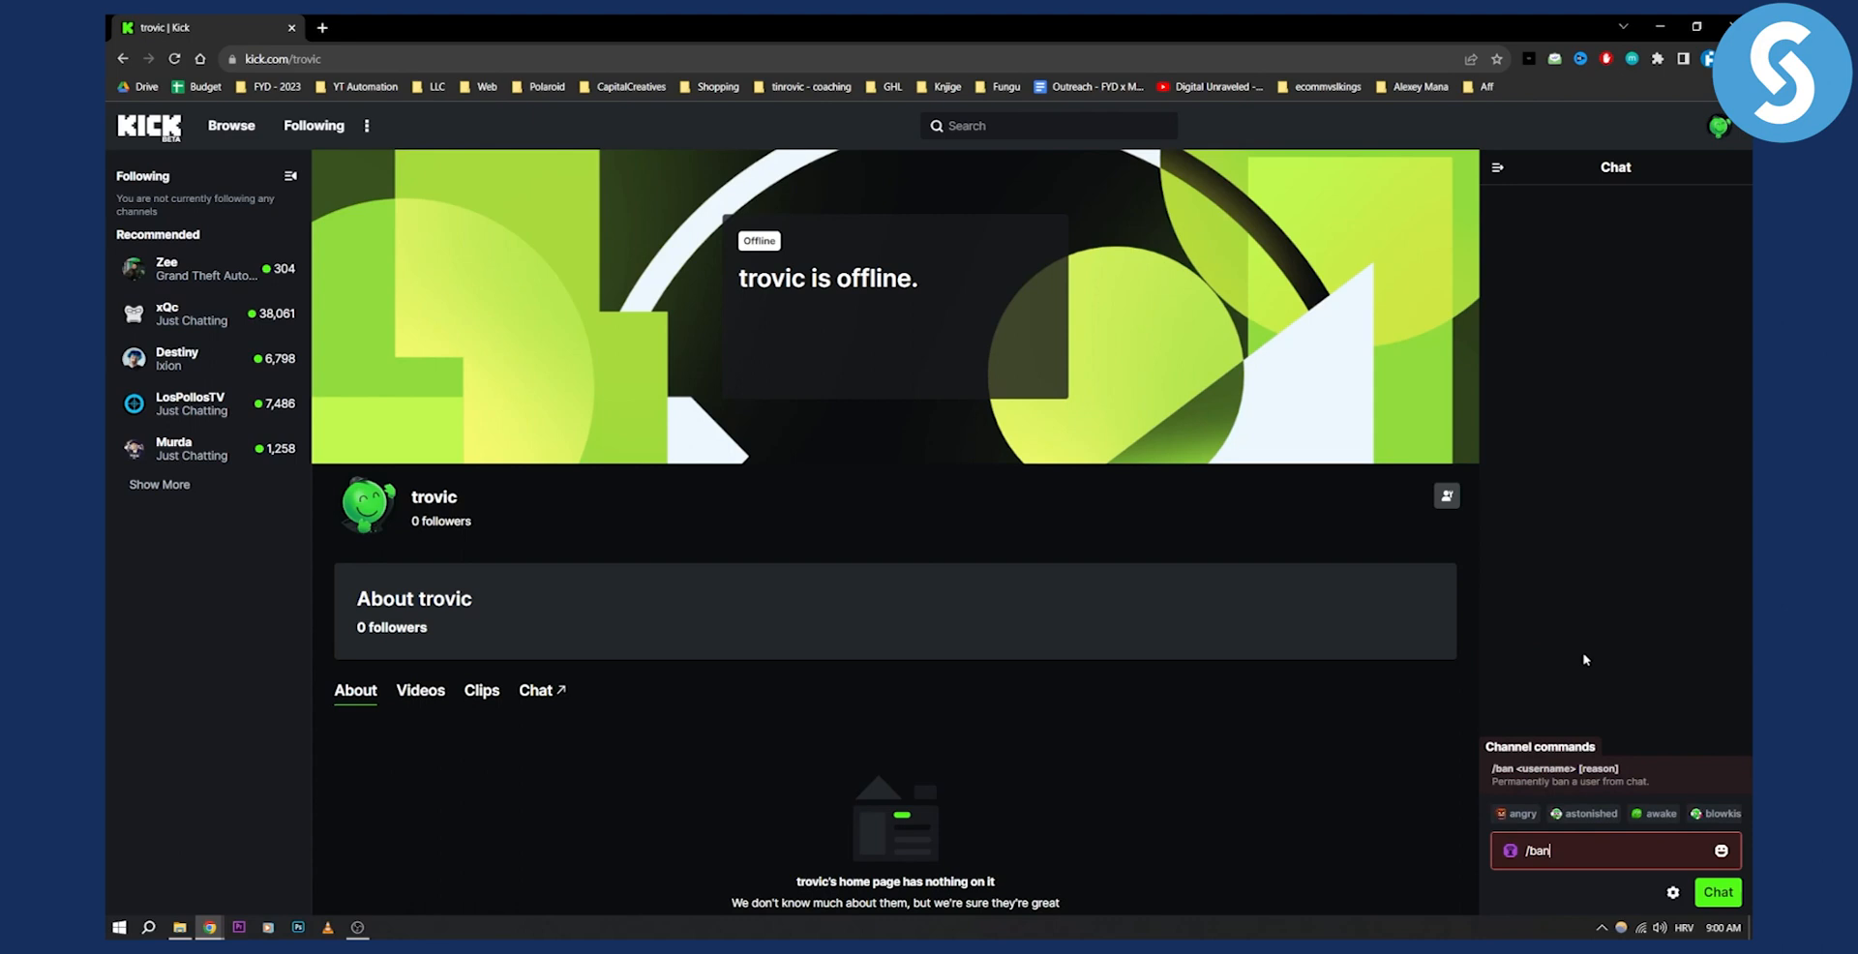
text(@)
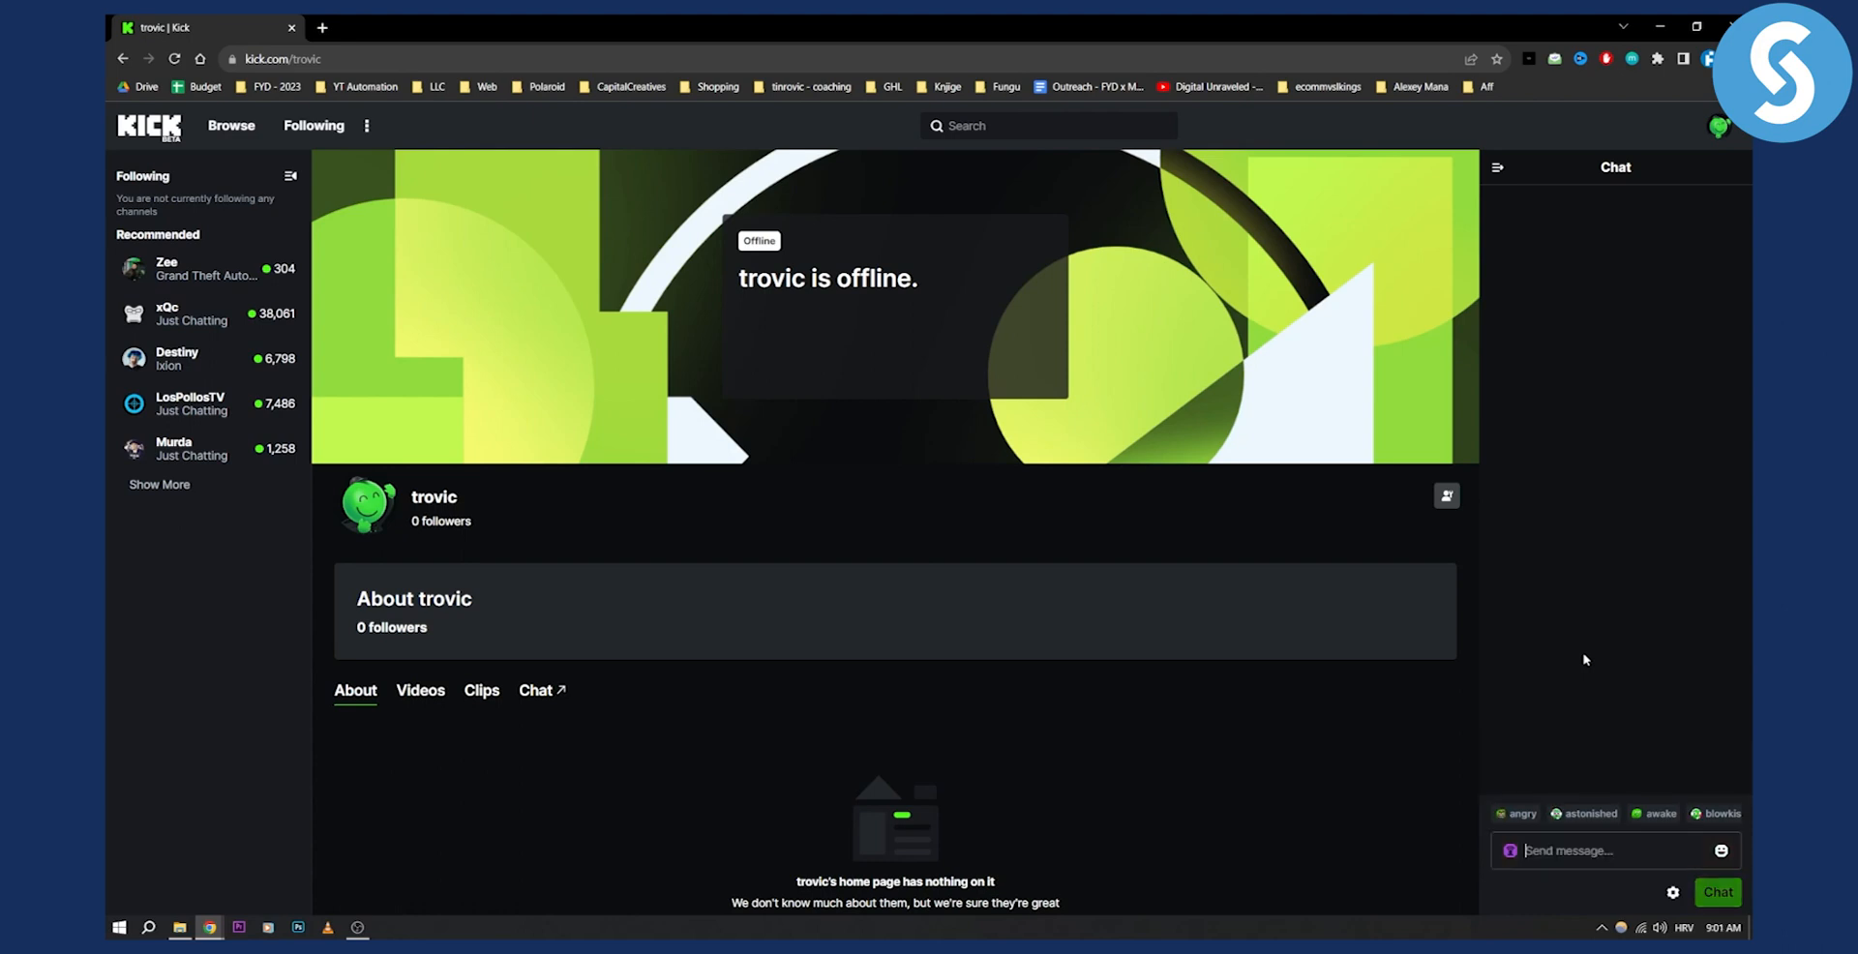
- Preview /unban, erase it, and enter /tim to show the timeout suggestion
text(/)
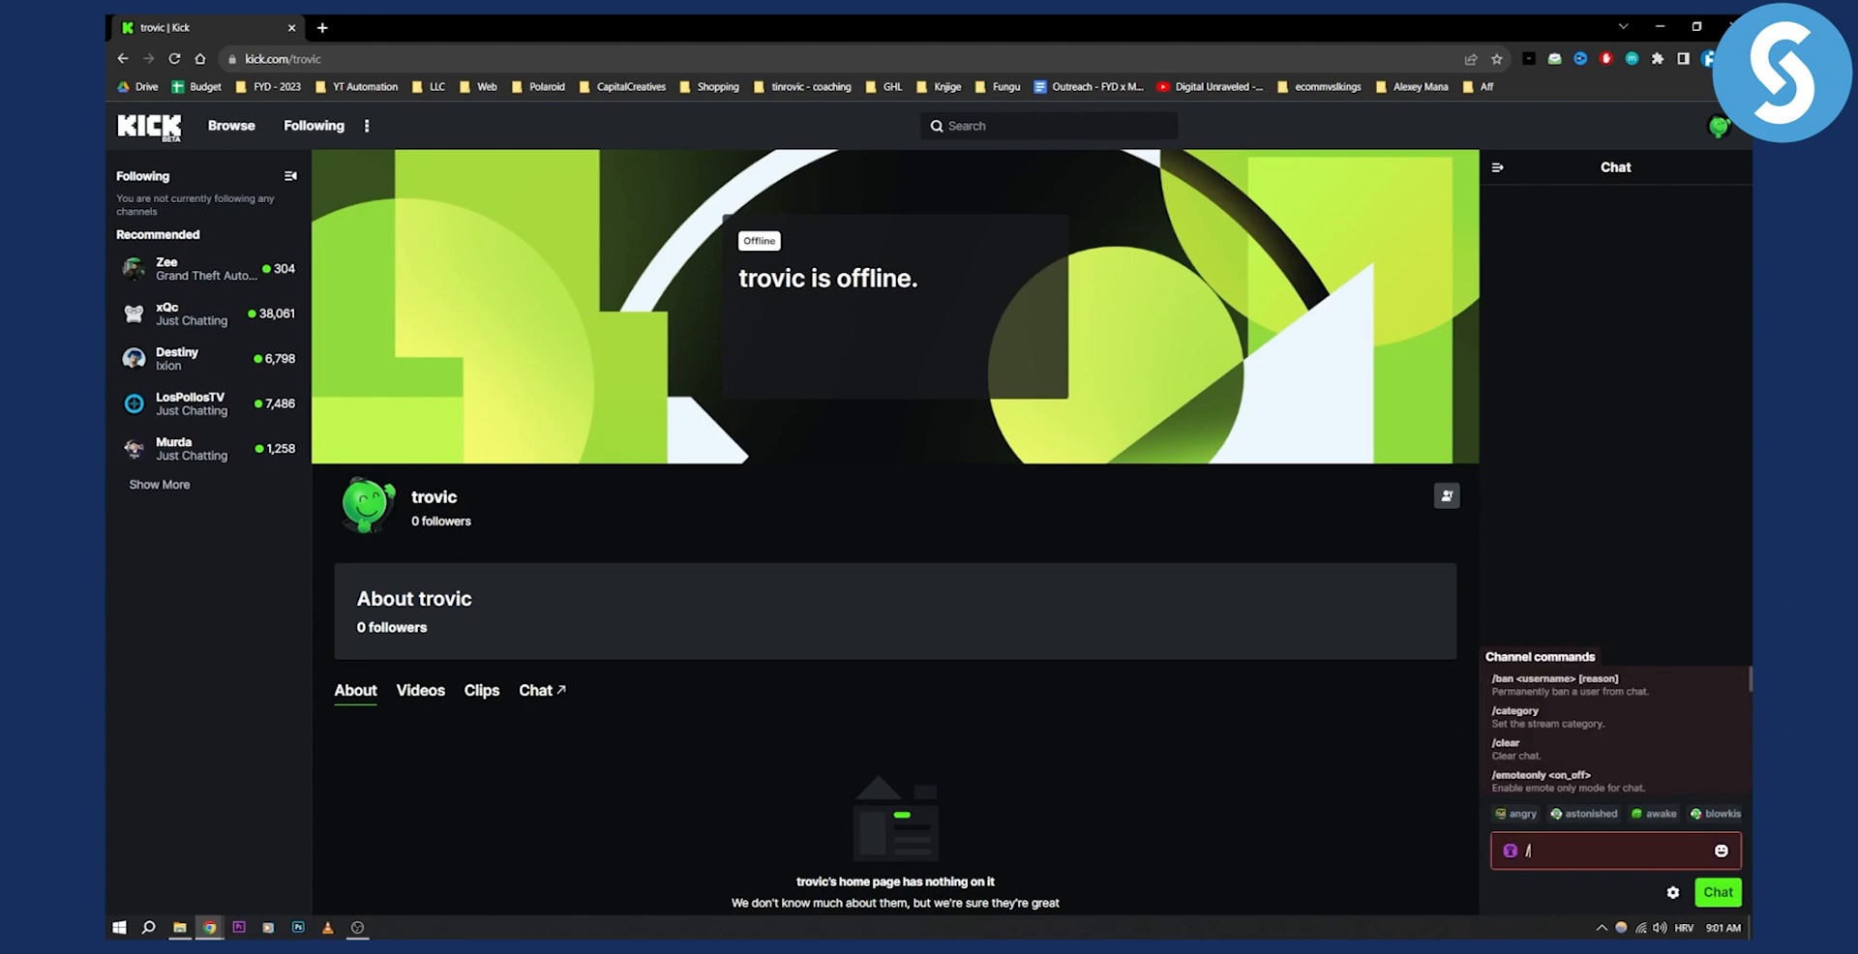
text(unb)
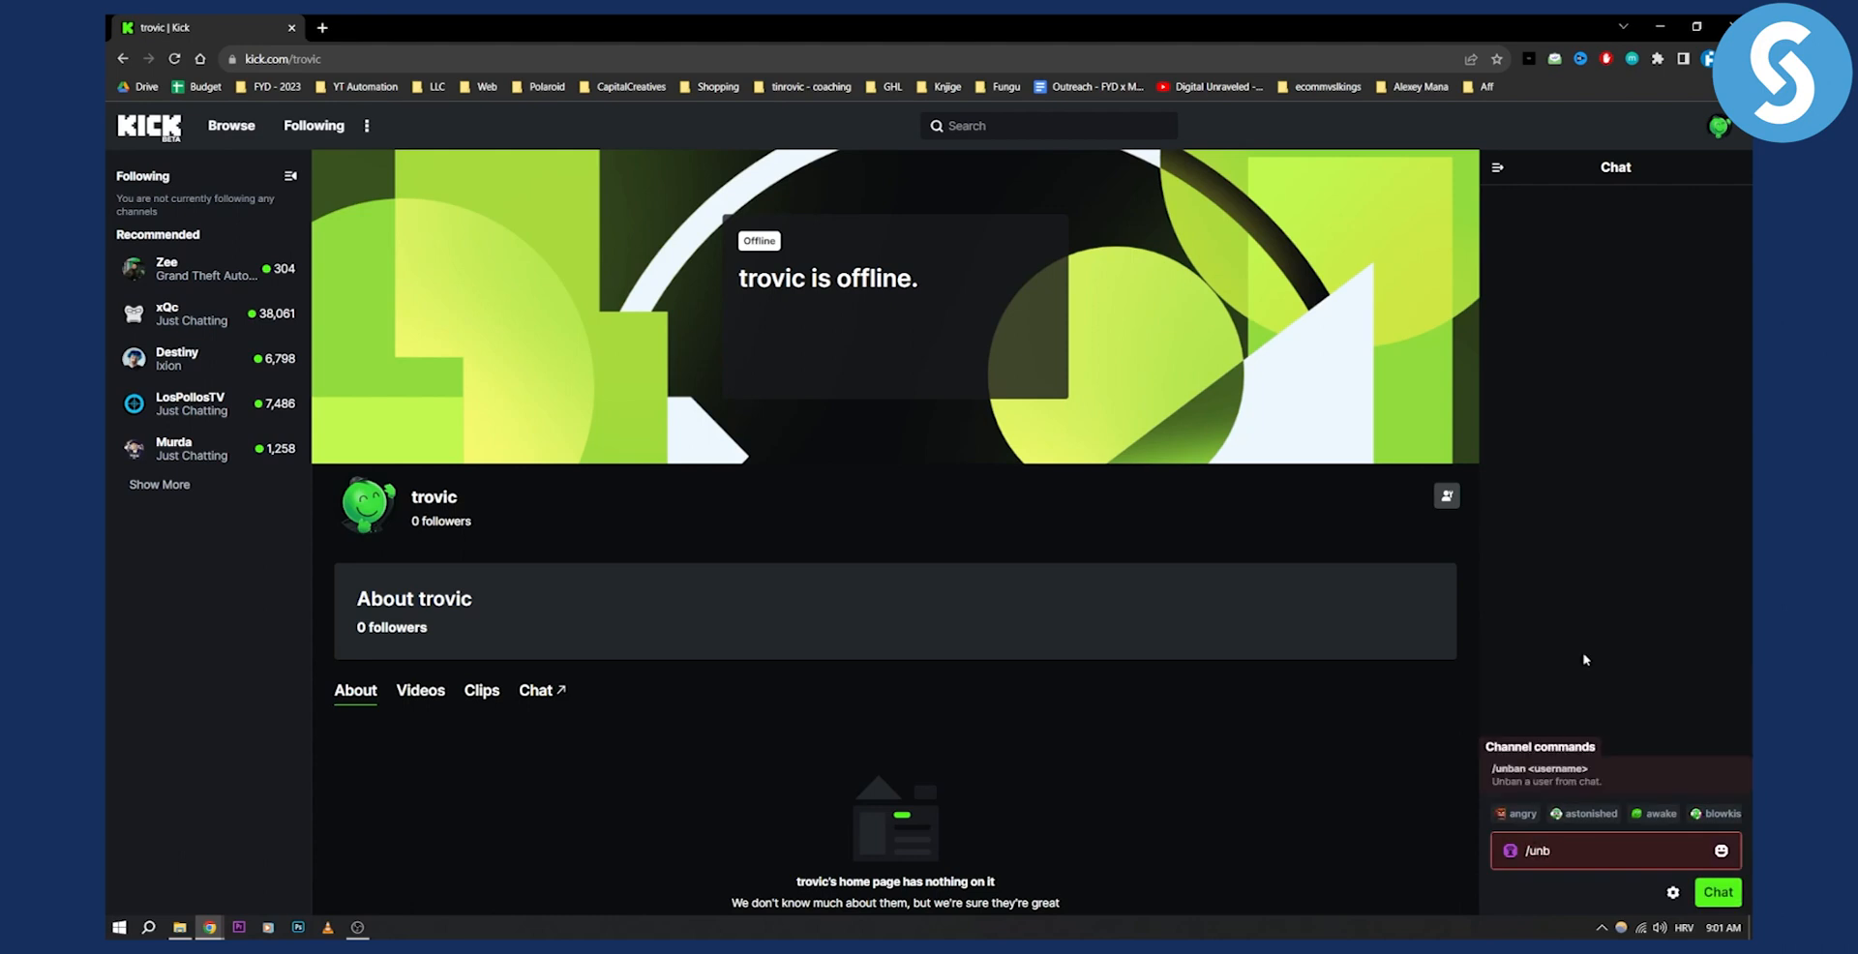
text(an)
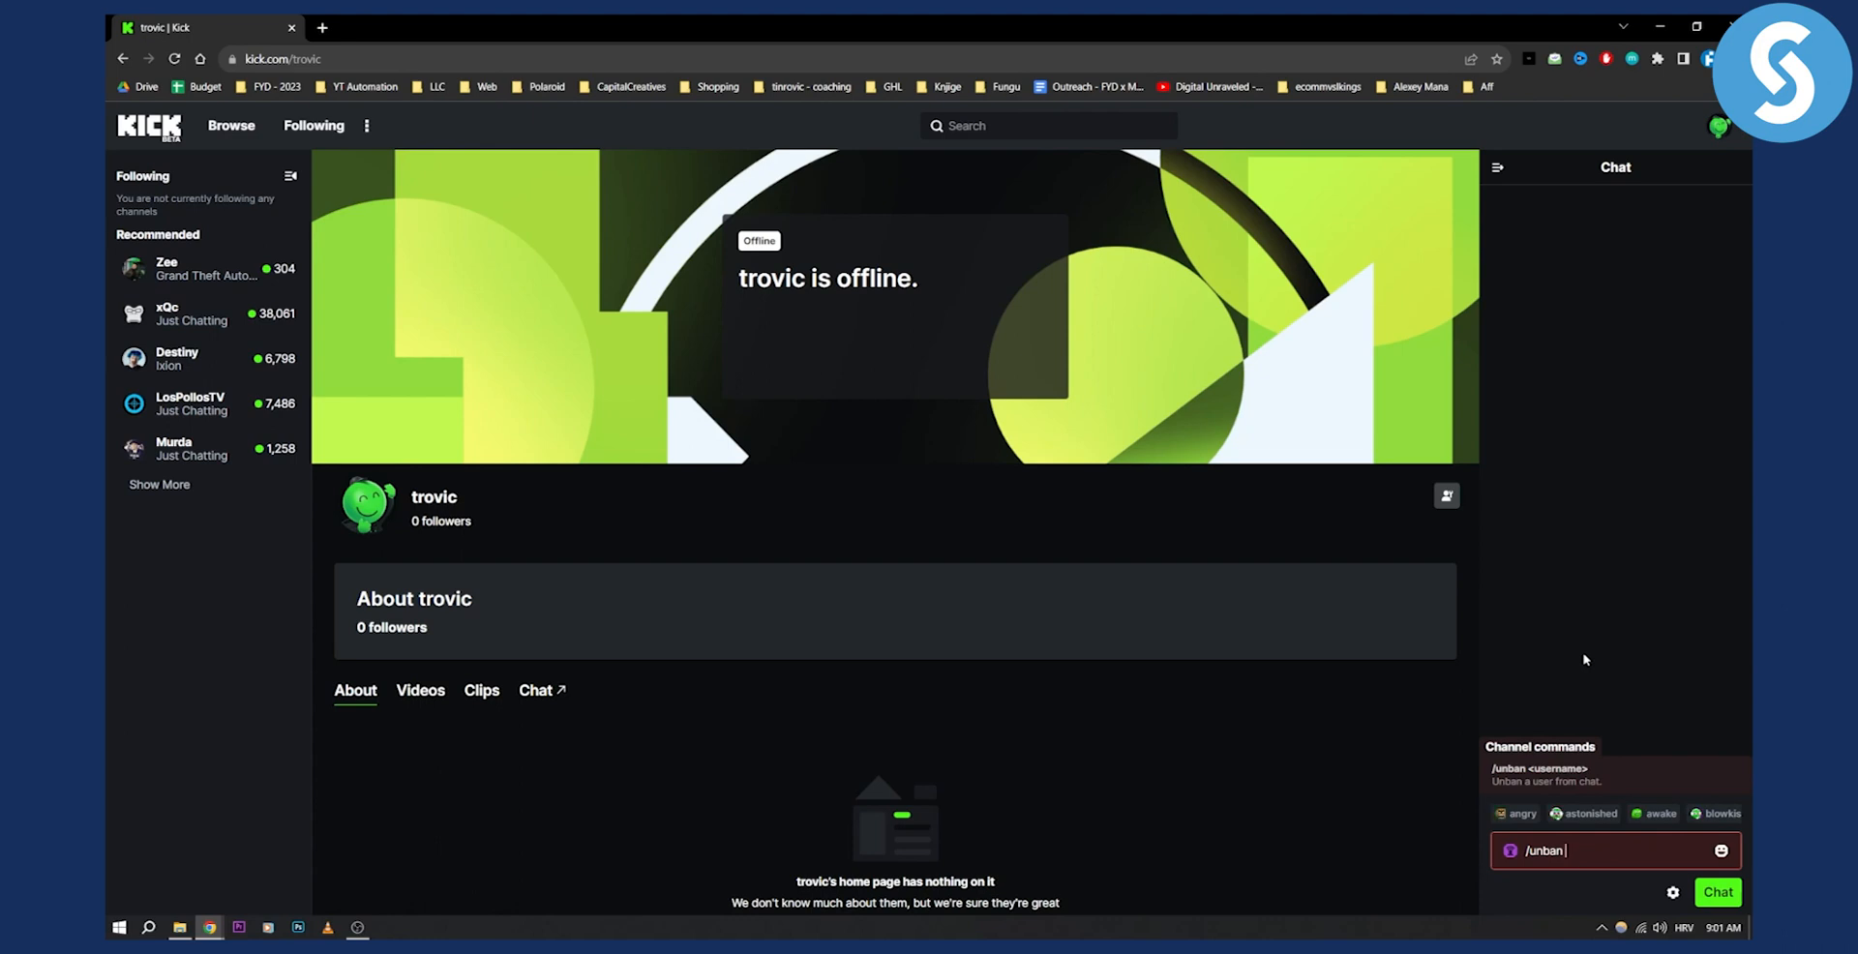
key(Backspace)
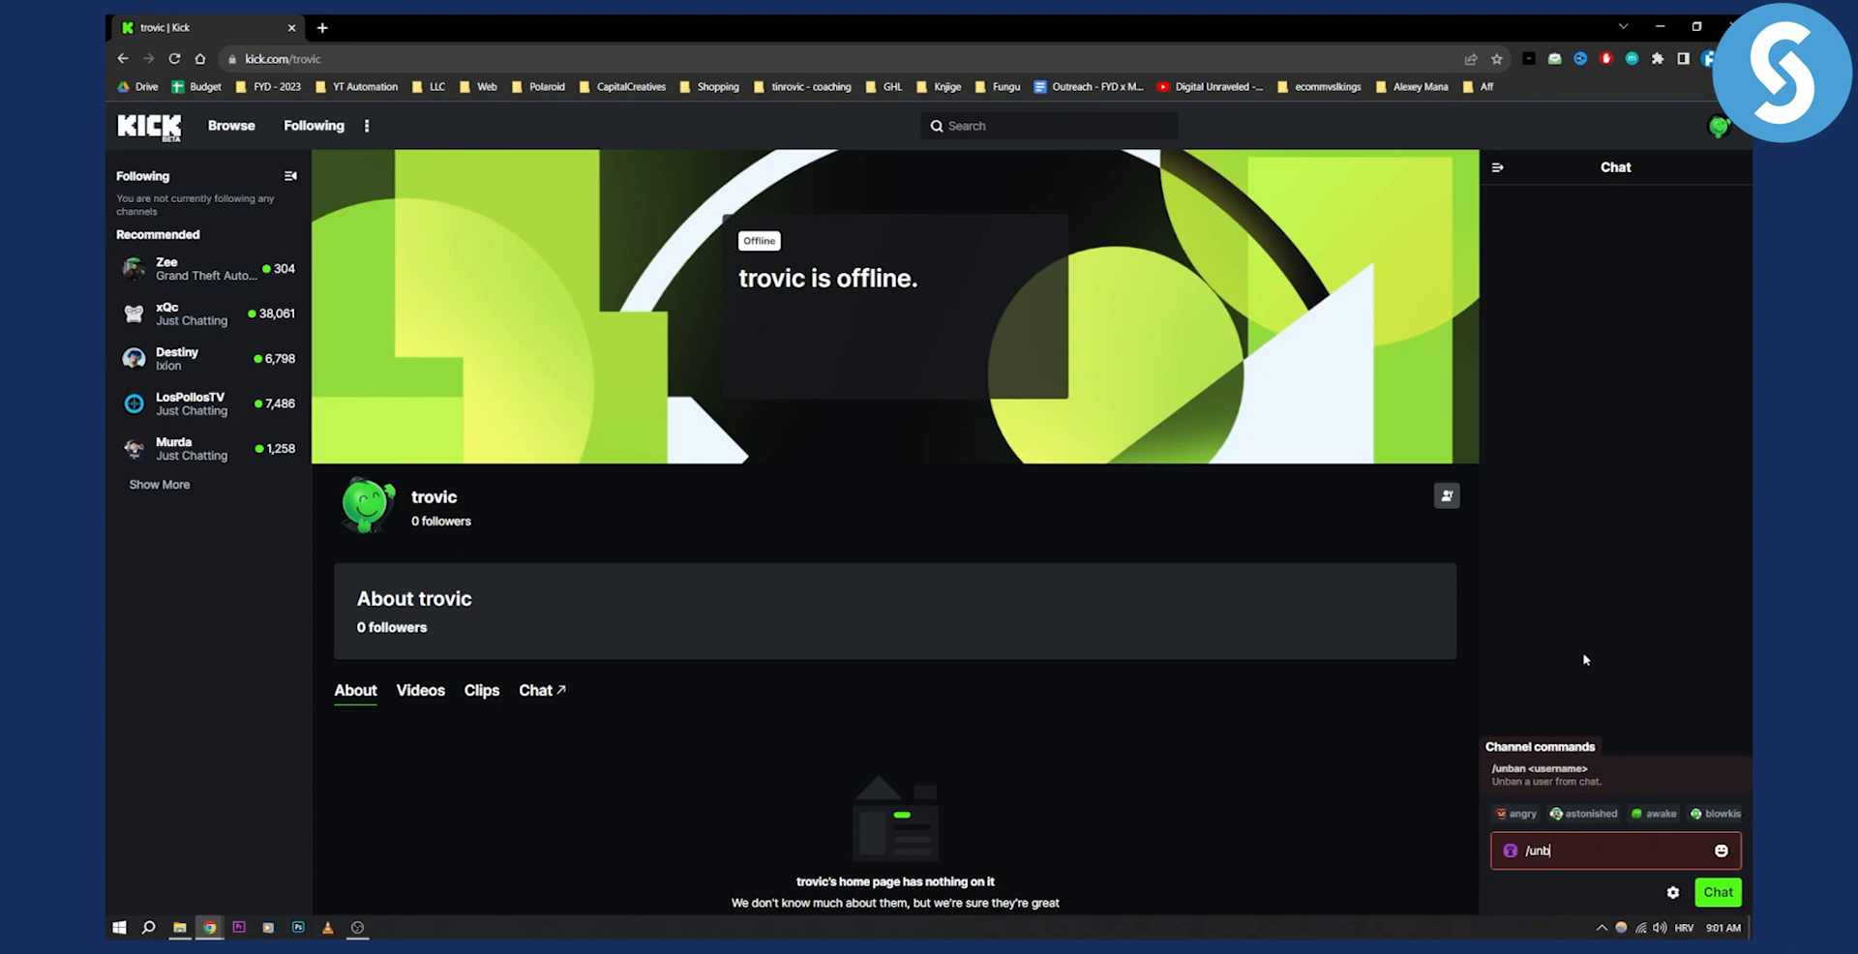
text(/tim)
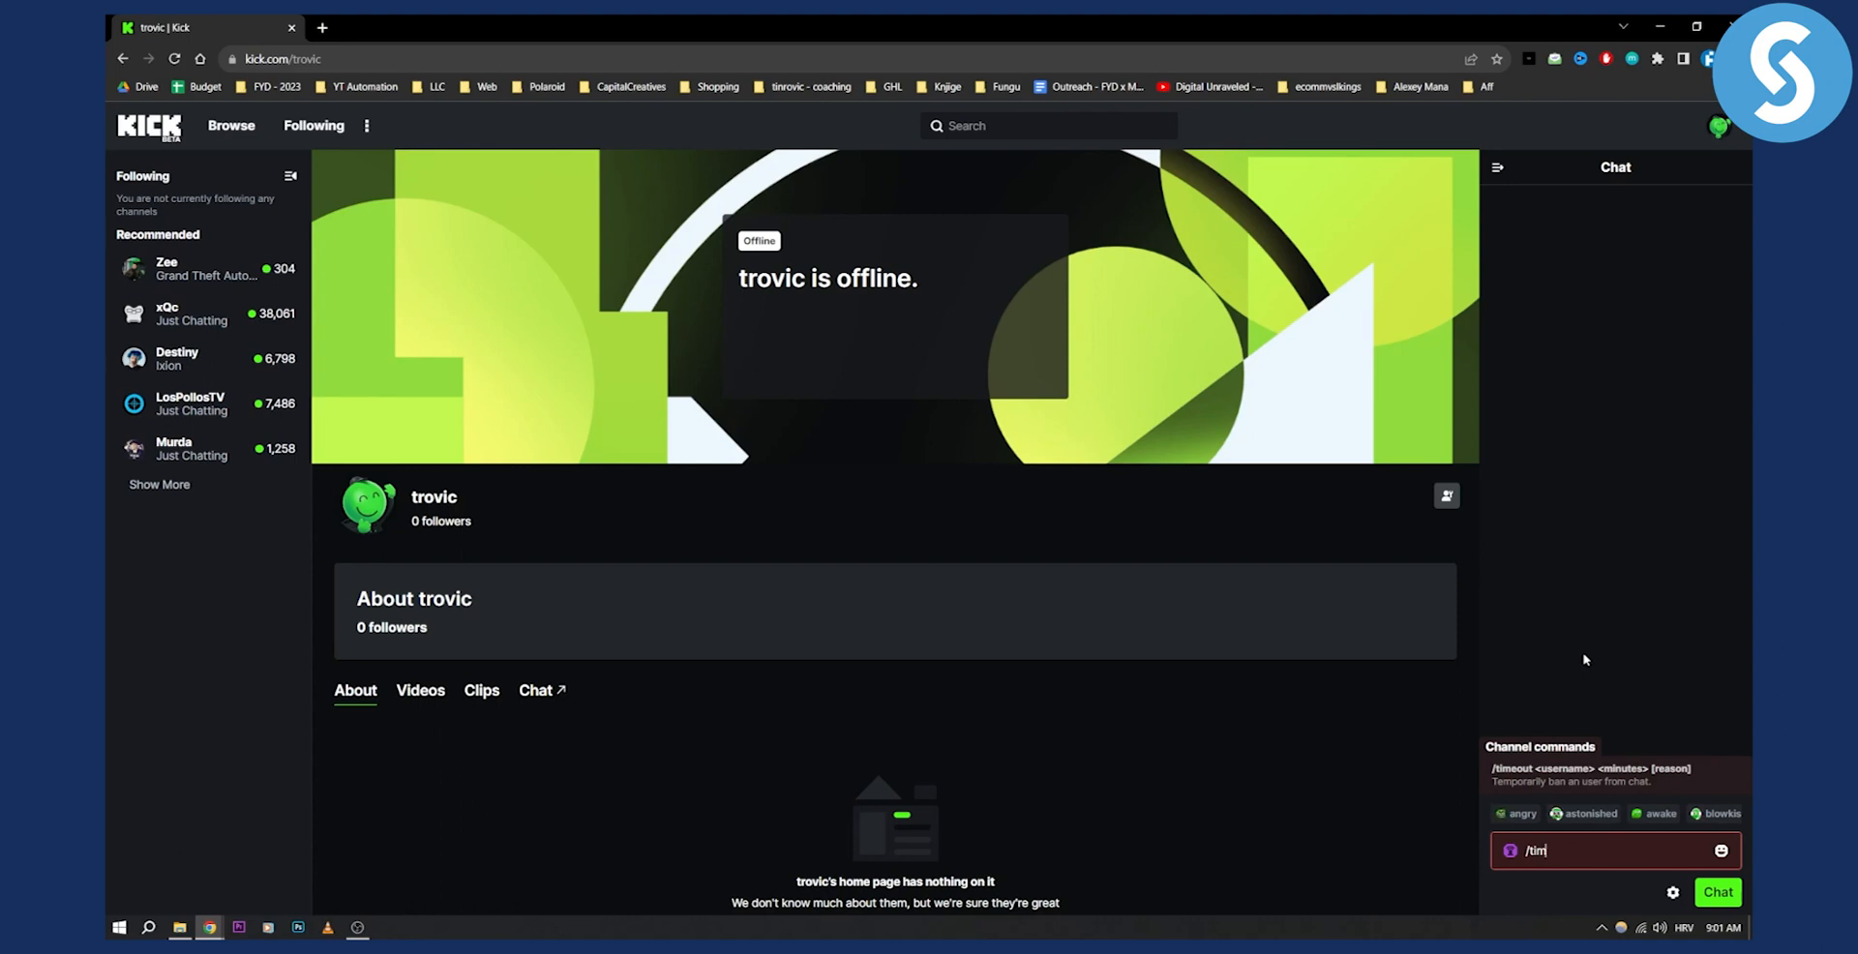
- Enter partial command letters after a slash, leaving the chat box empty
text(/)
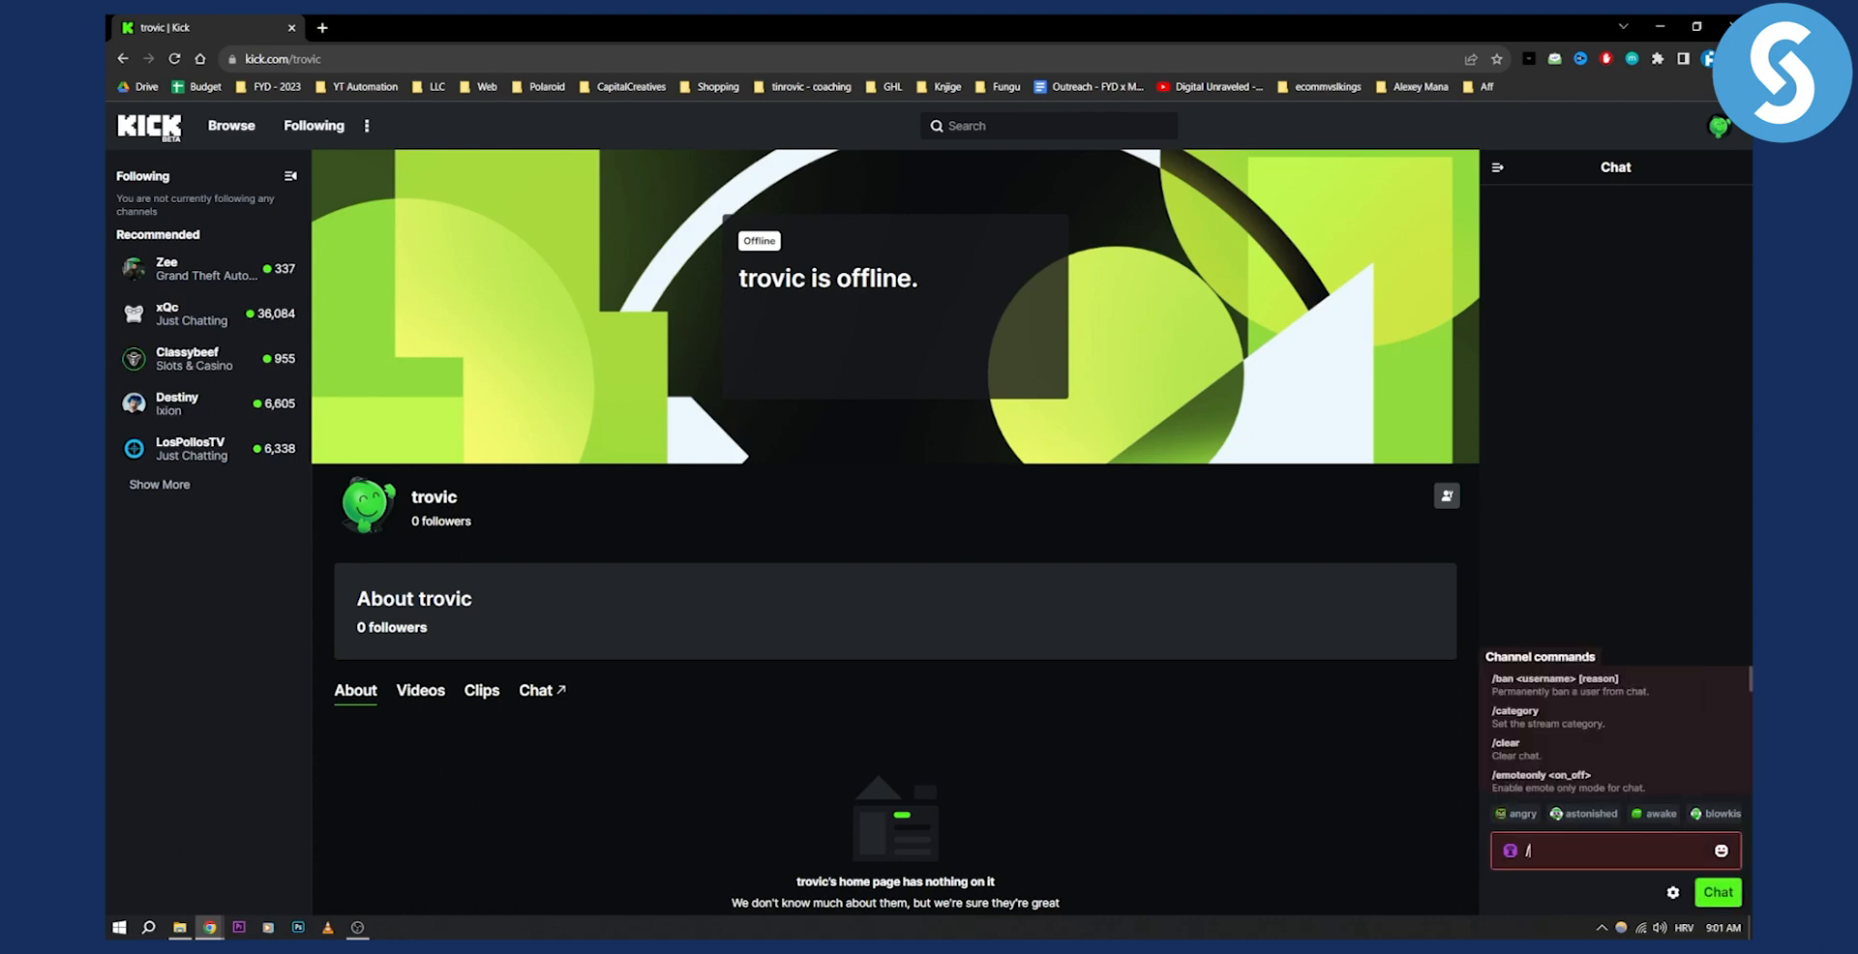
text(un)
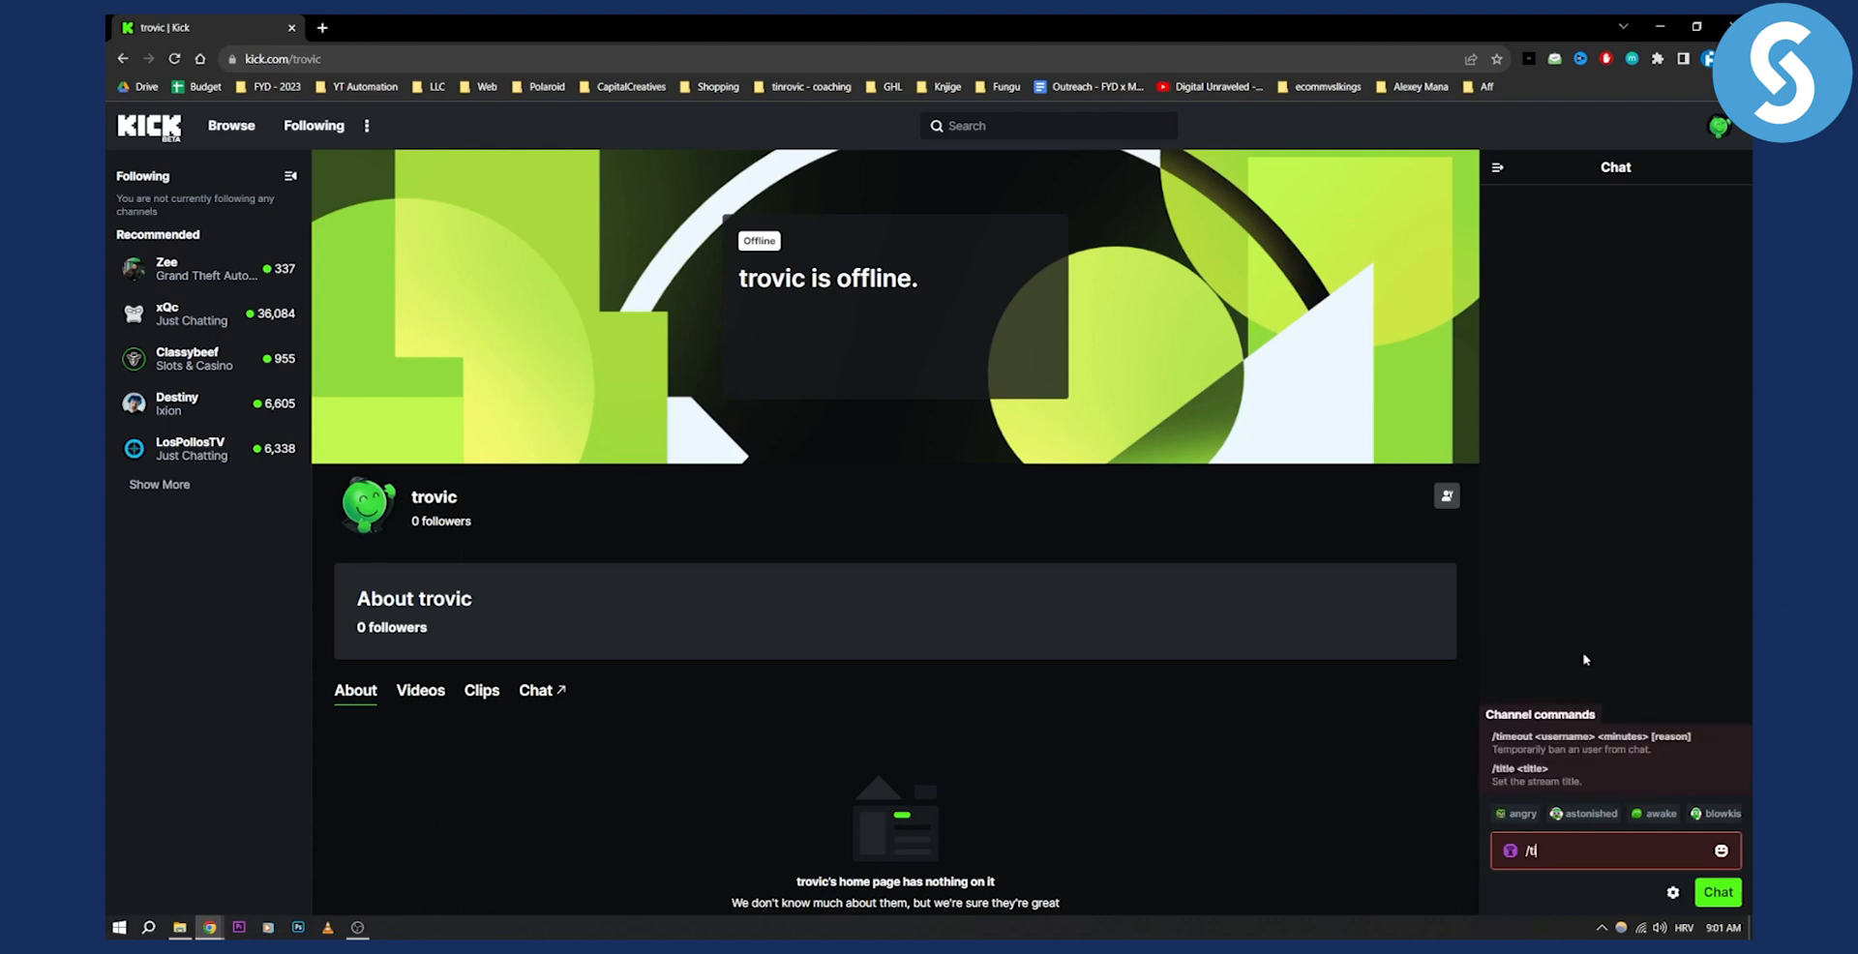
text(im)
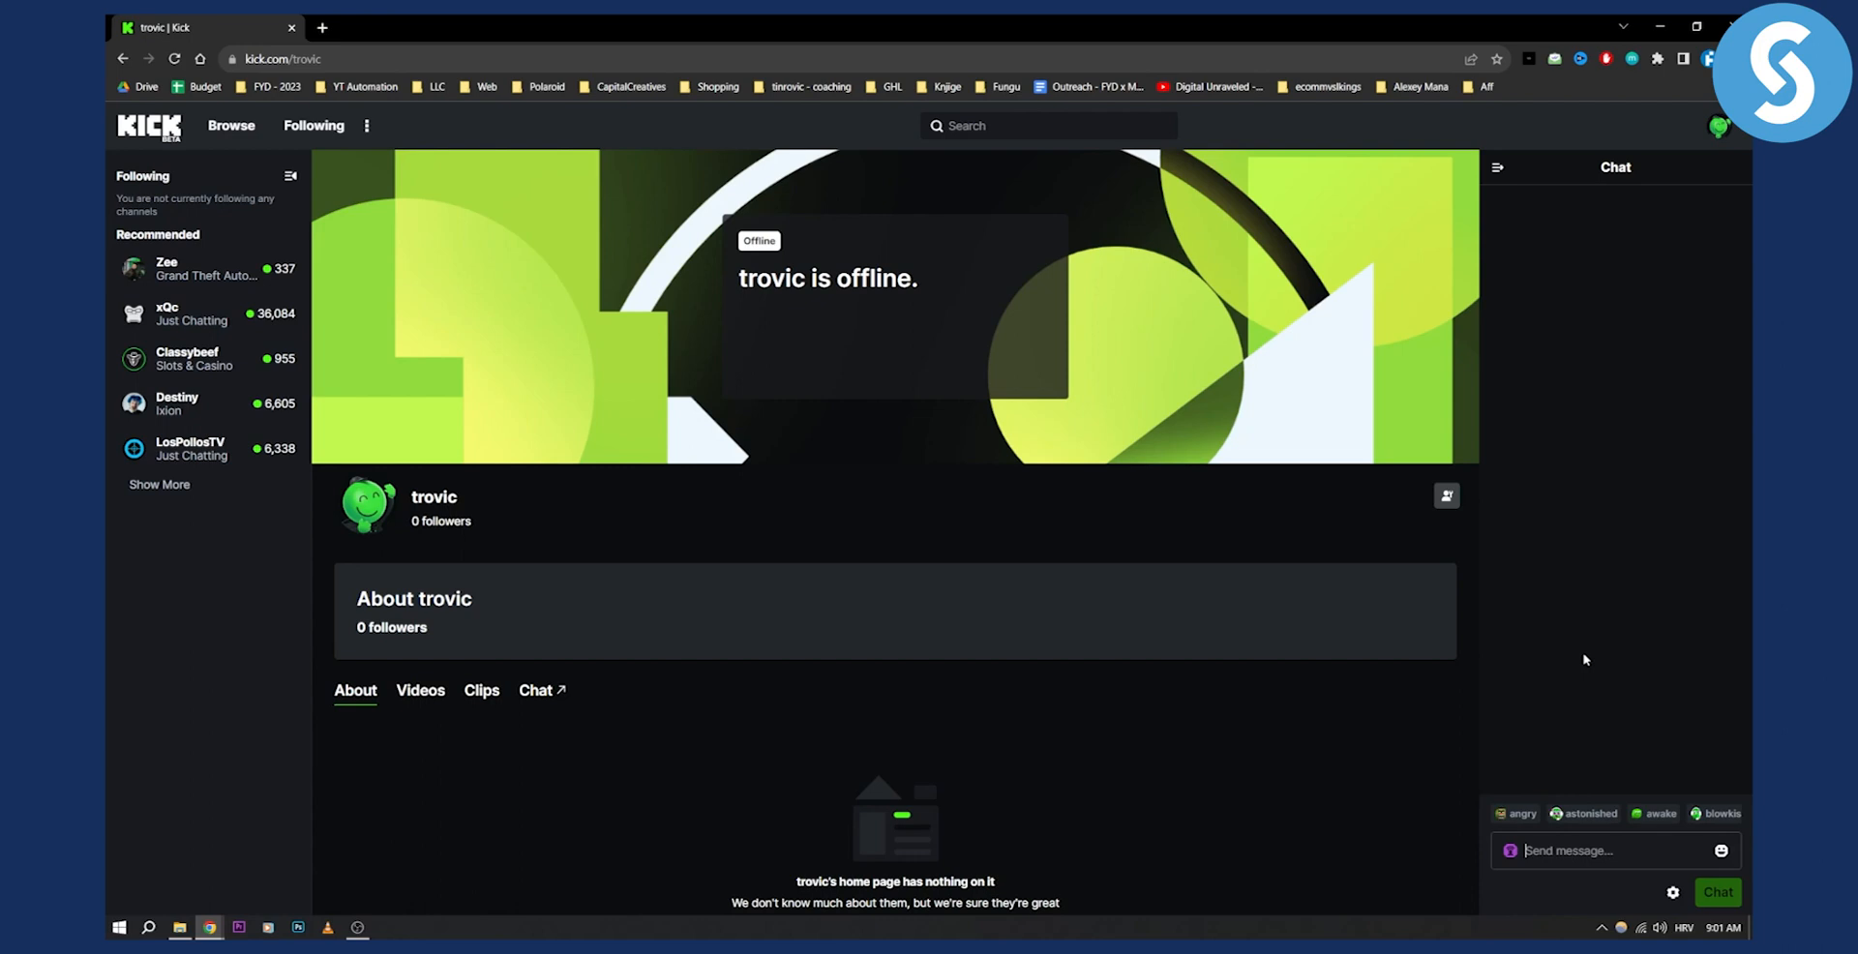
- Enter a slash and scroll the Channel commands list down to /timeout and /unban
text(/)
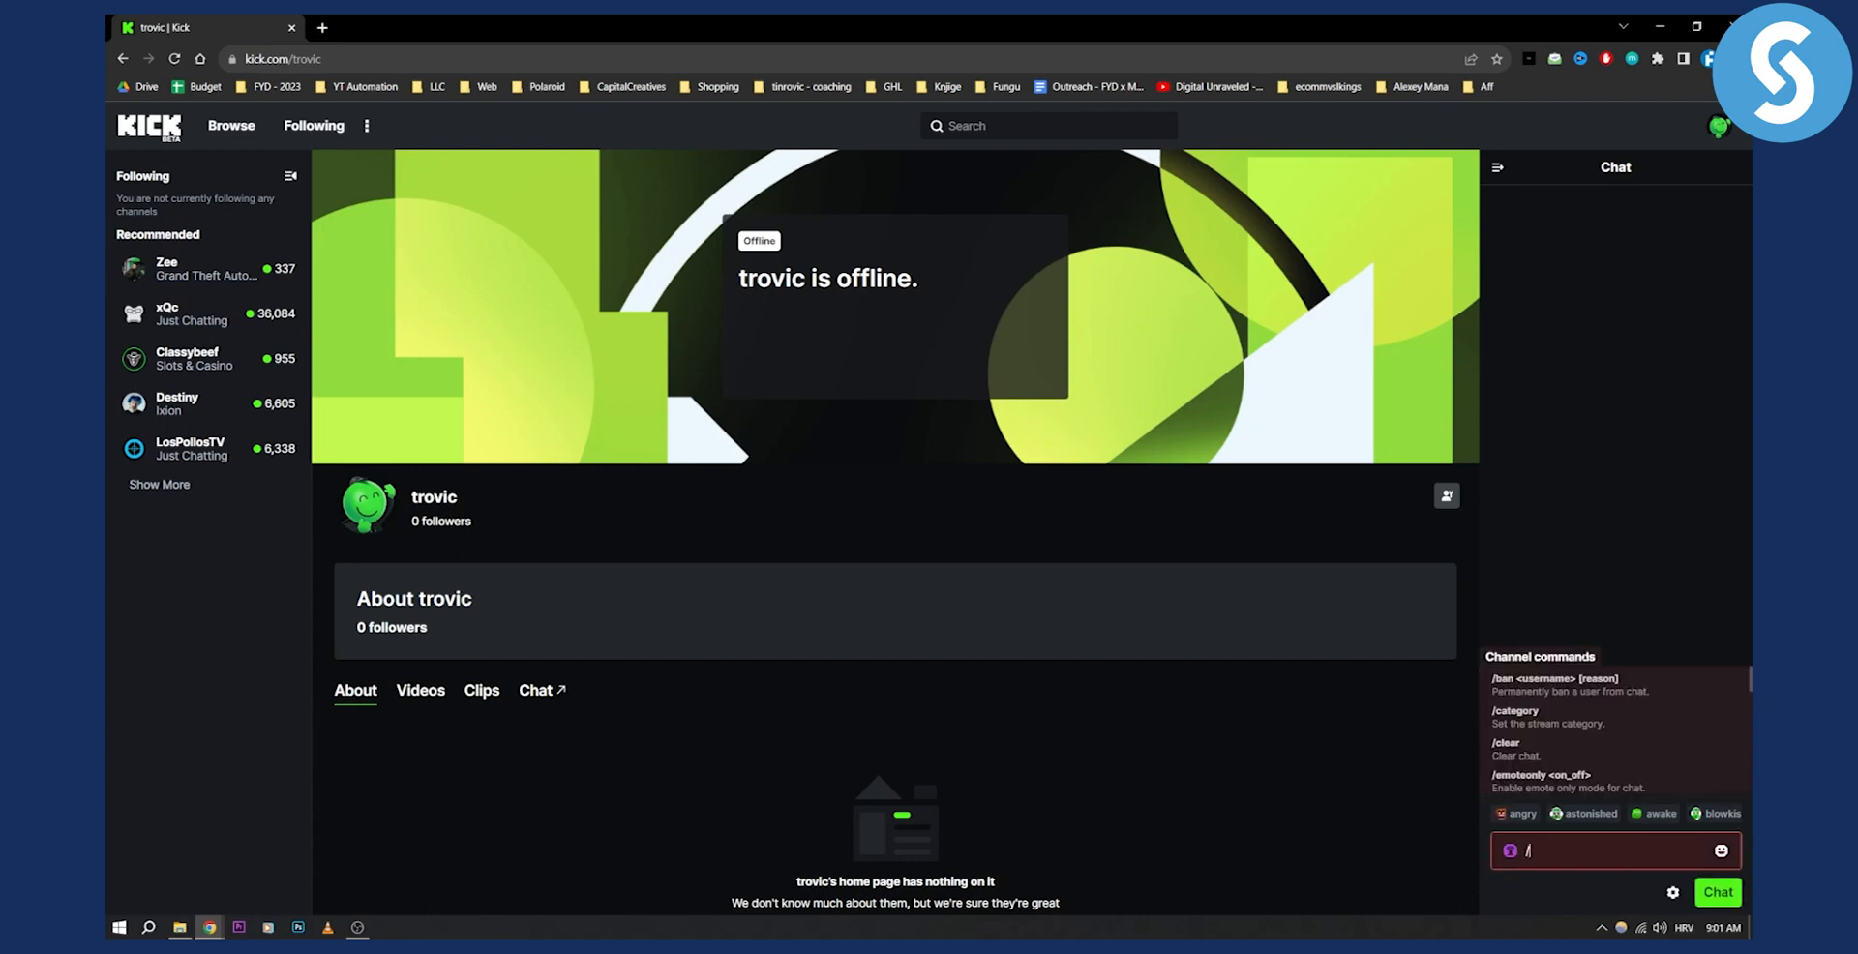
scroll(down, 3)
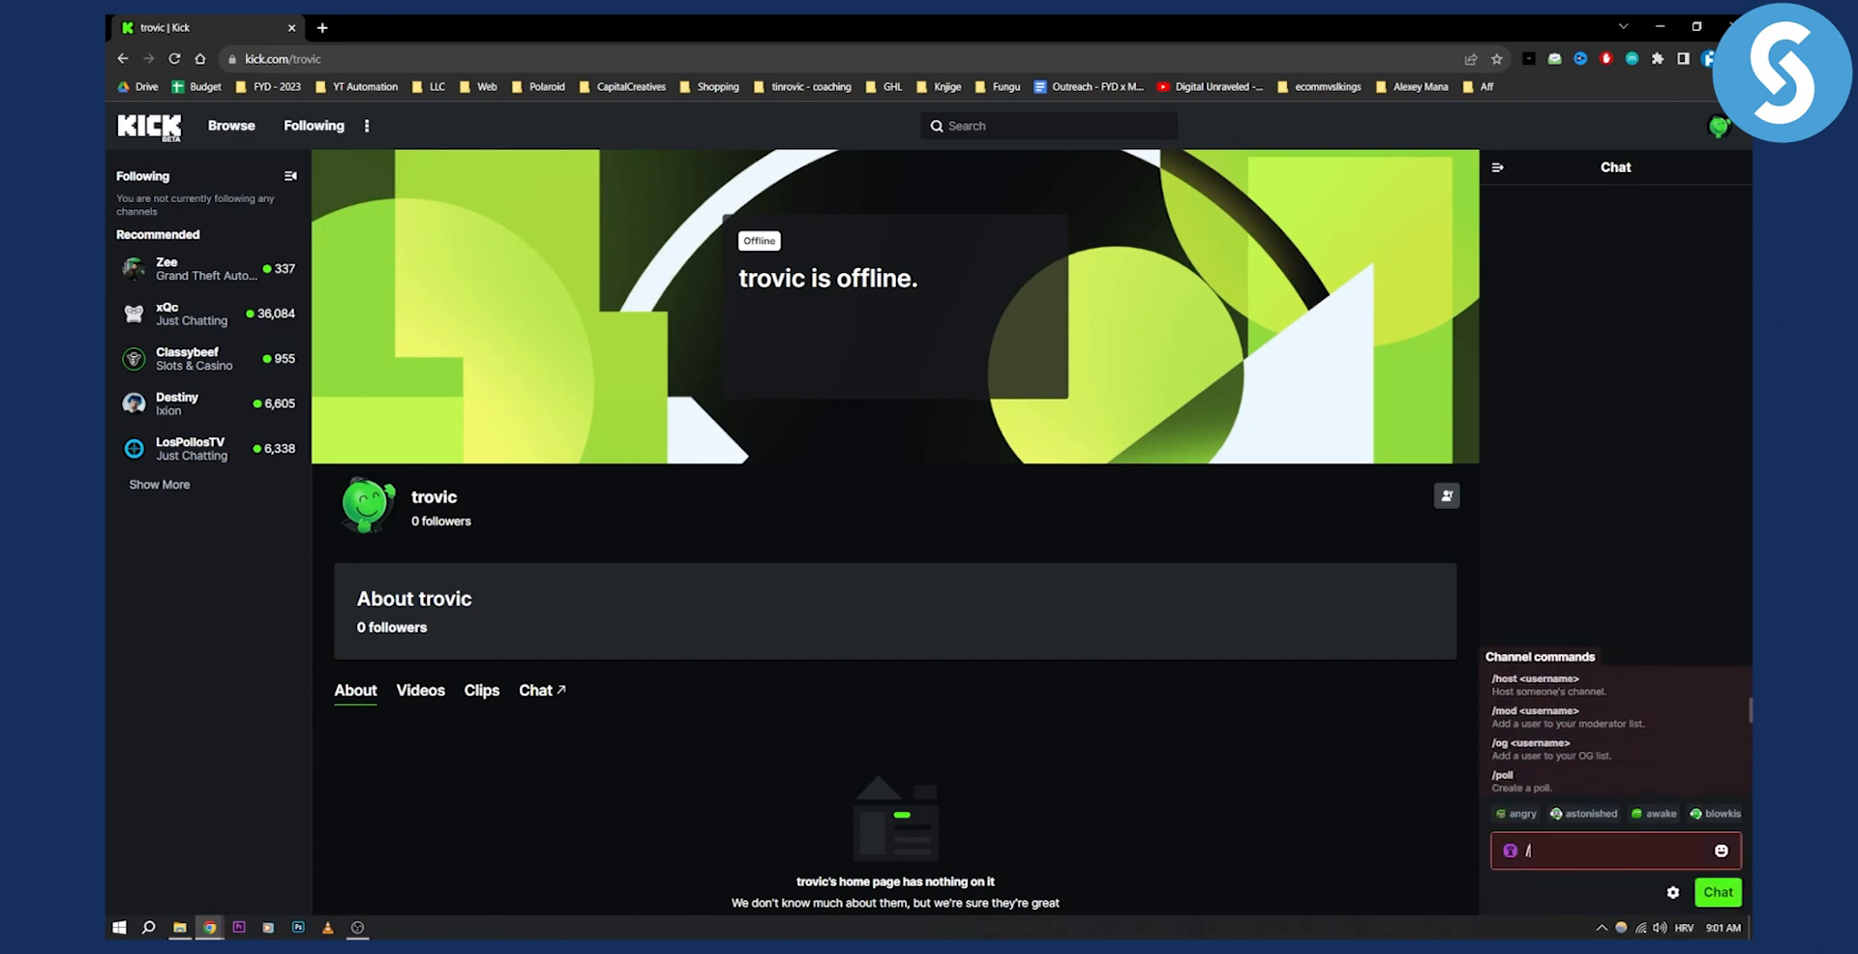
scroll(down, 3)
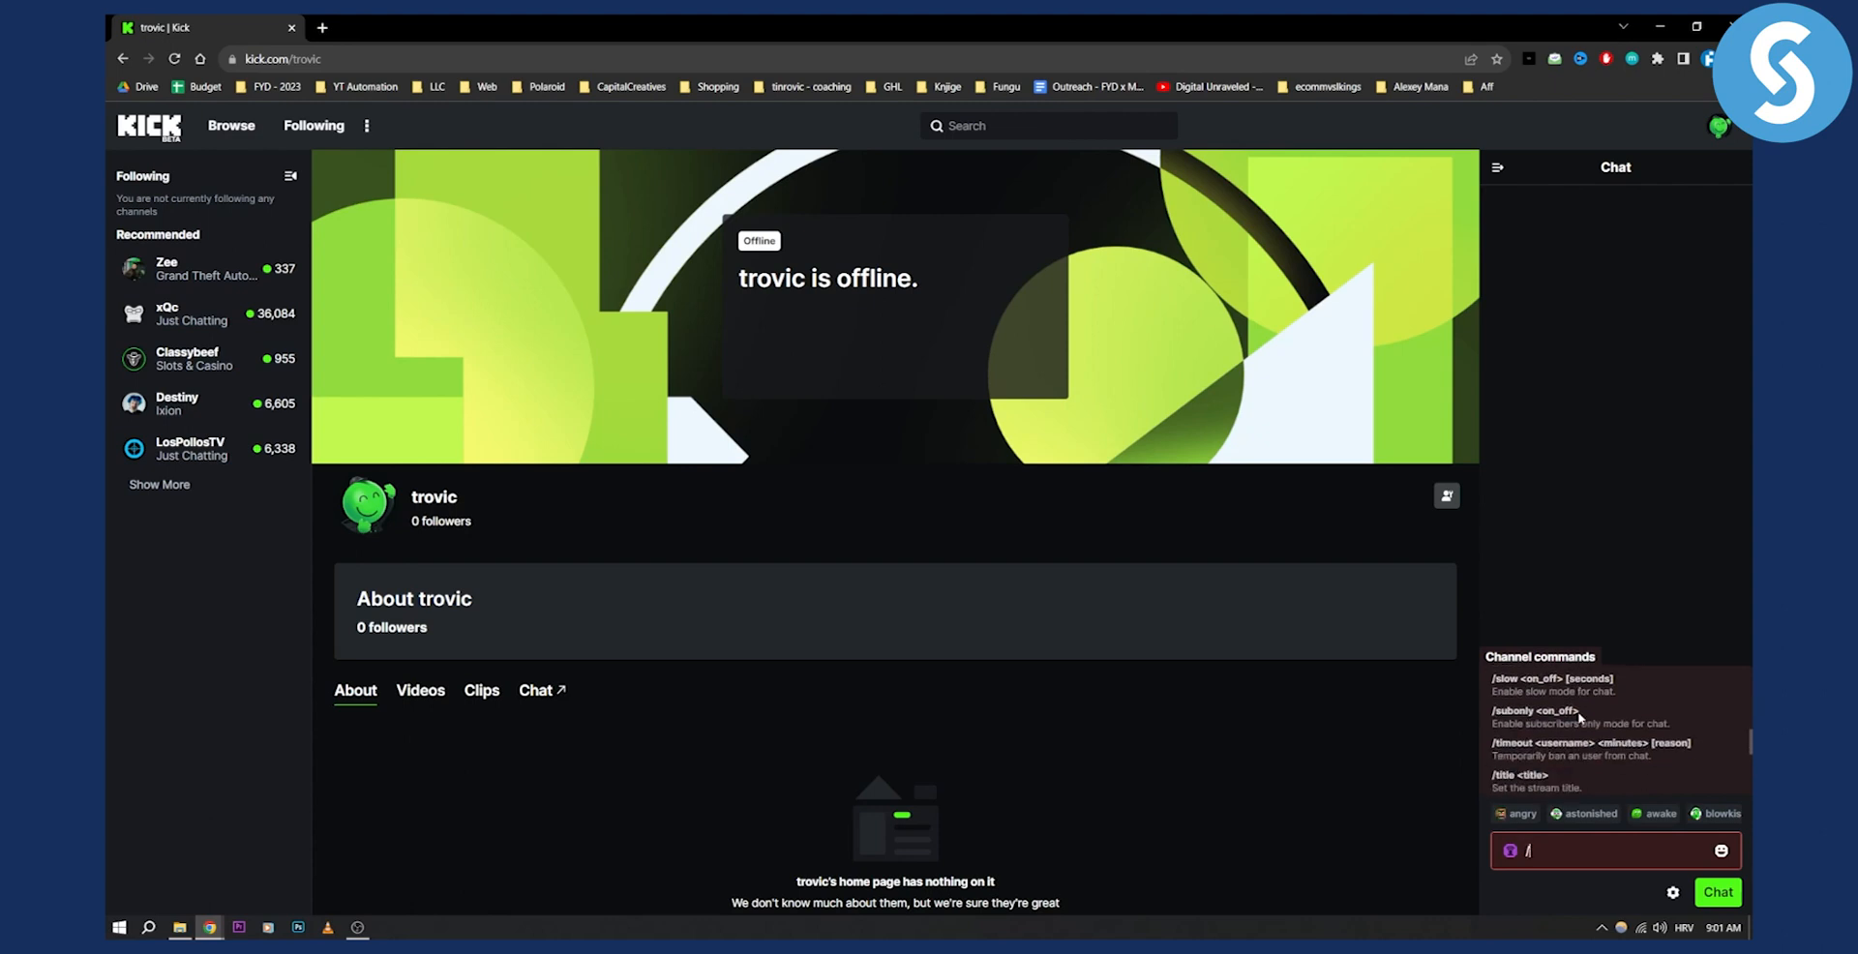
scroll(down, 3)
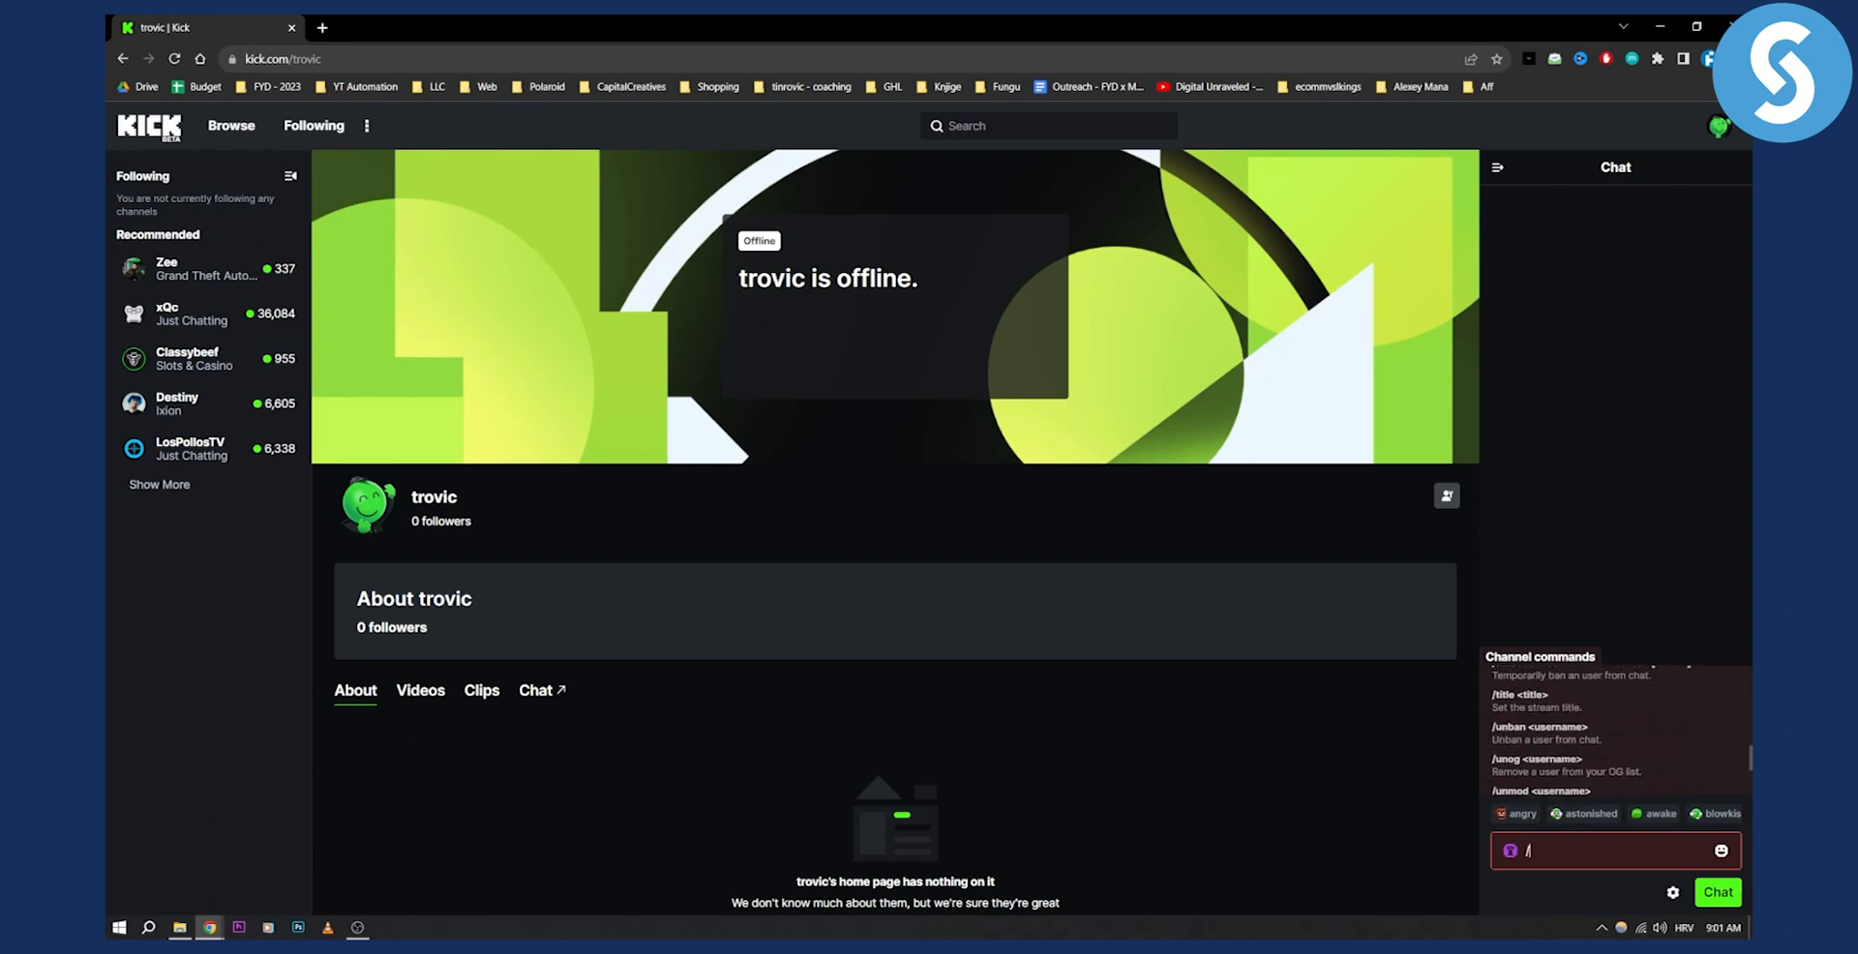
scroll(down, 3)
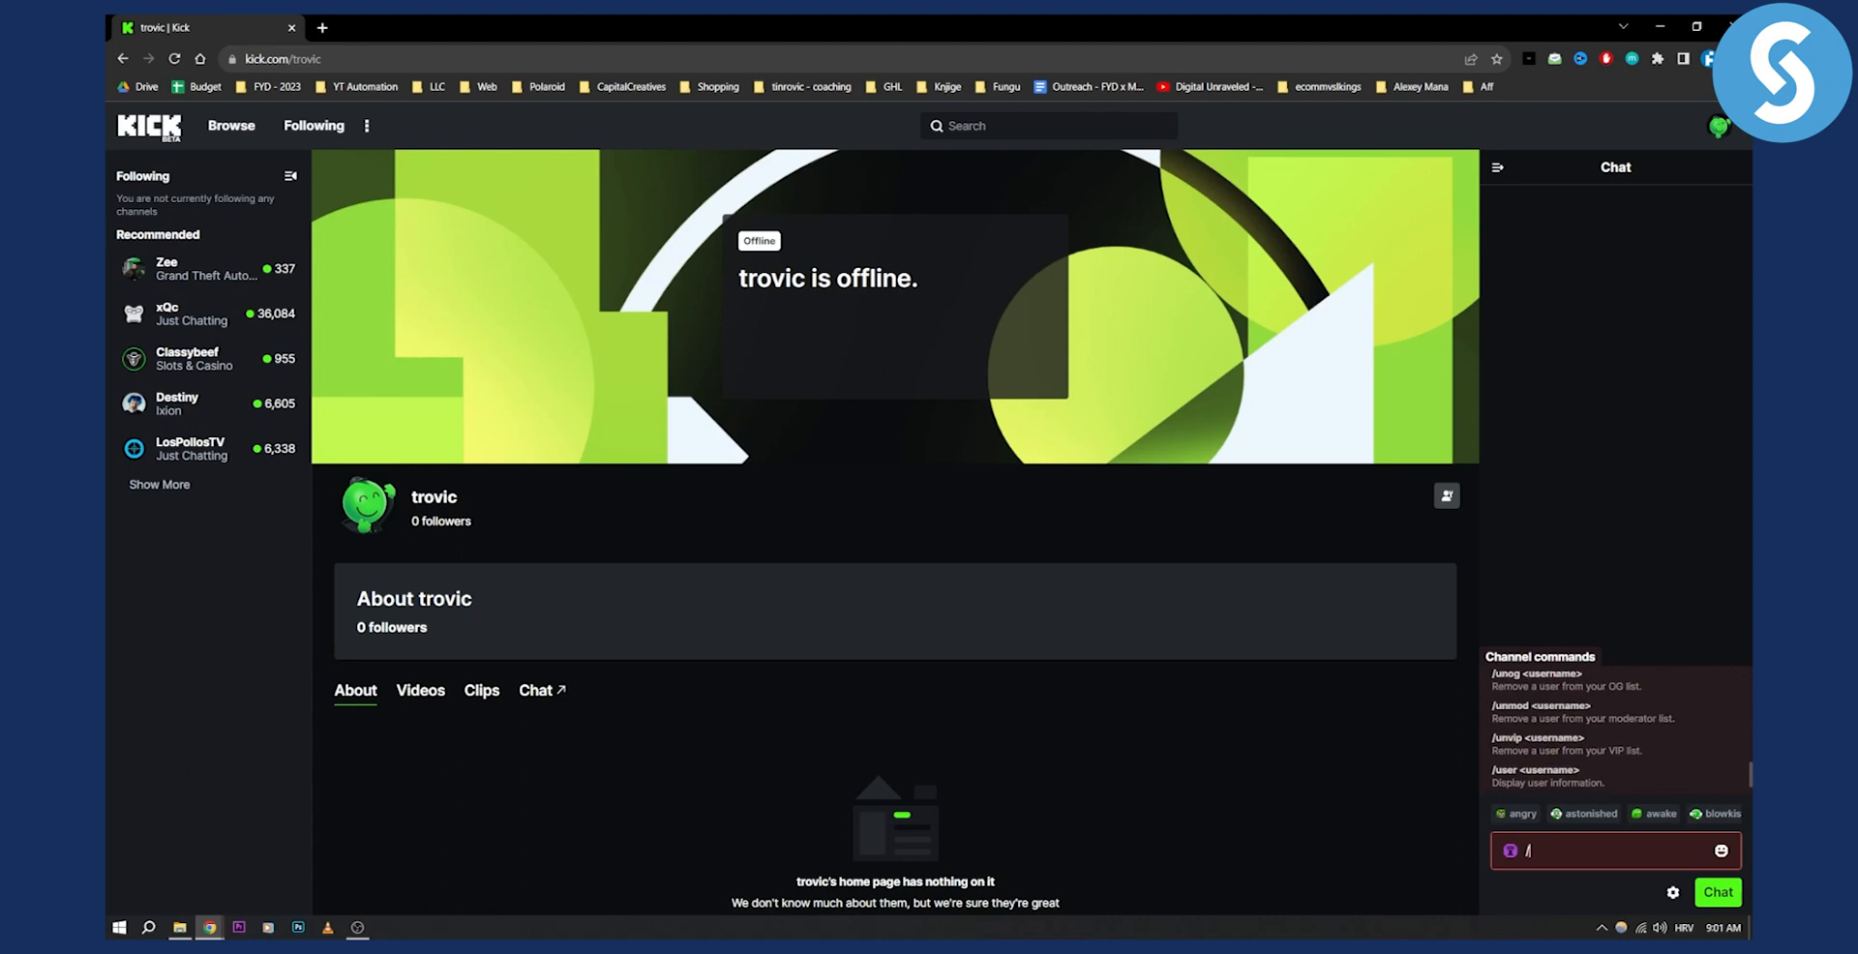
scroll(down, 3)
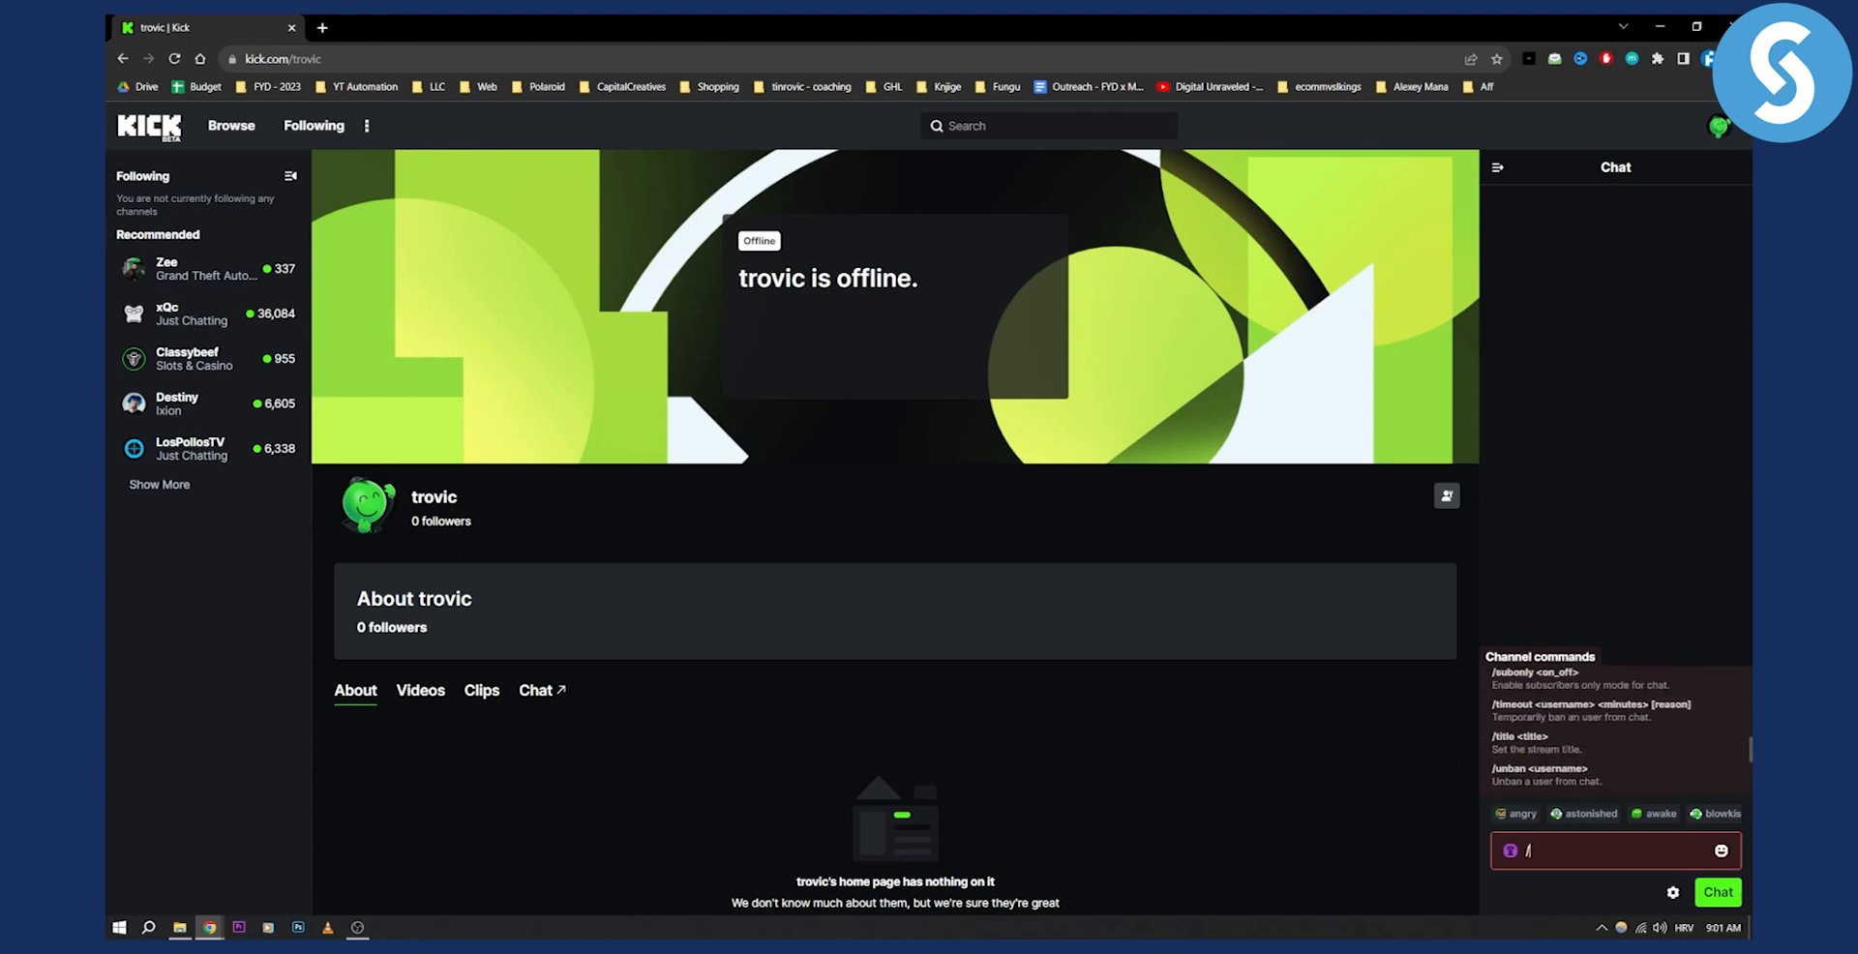
mouse_move(1657, 723)
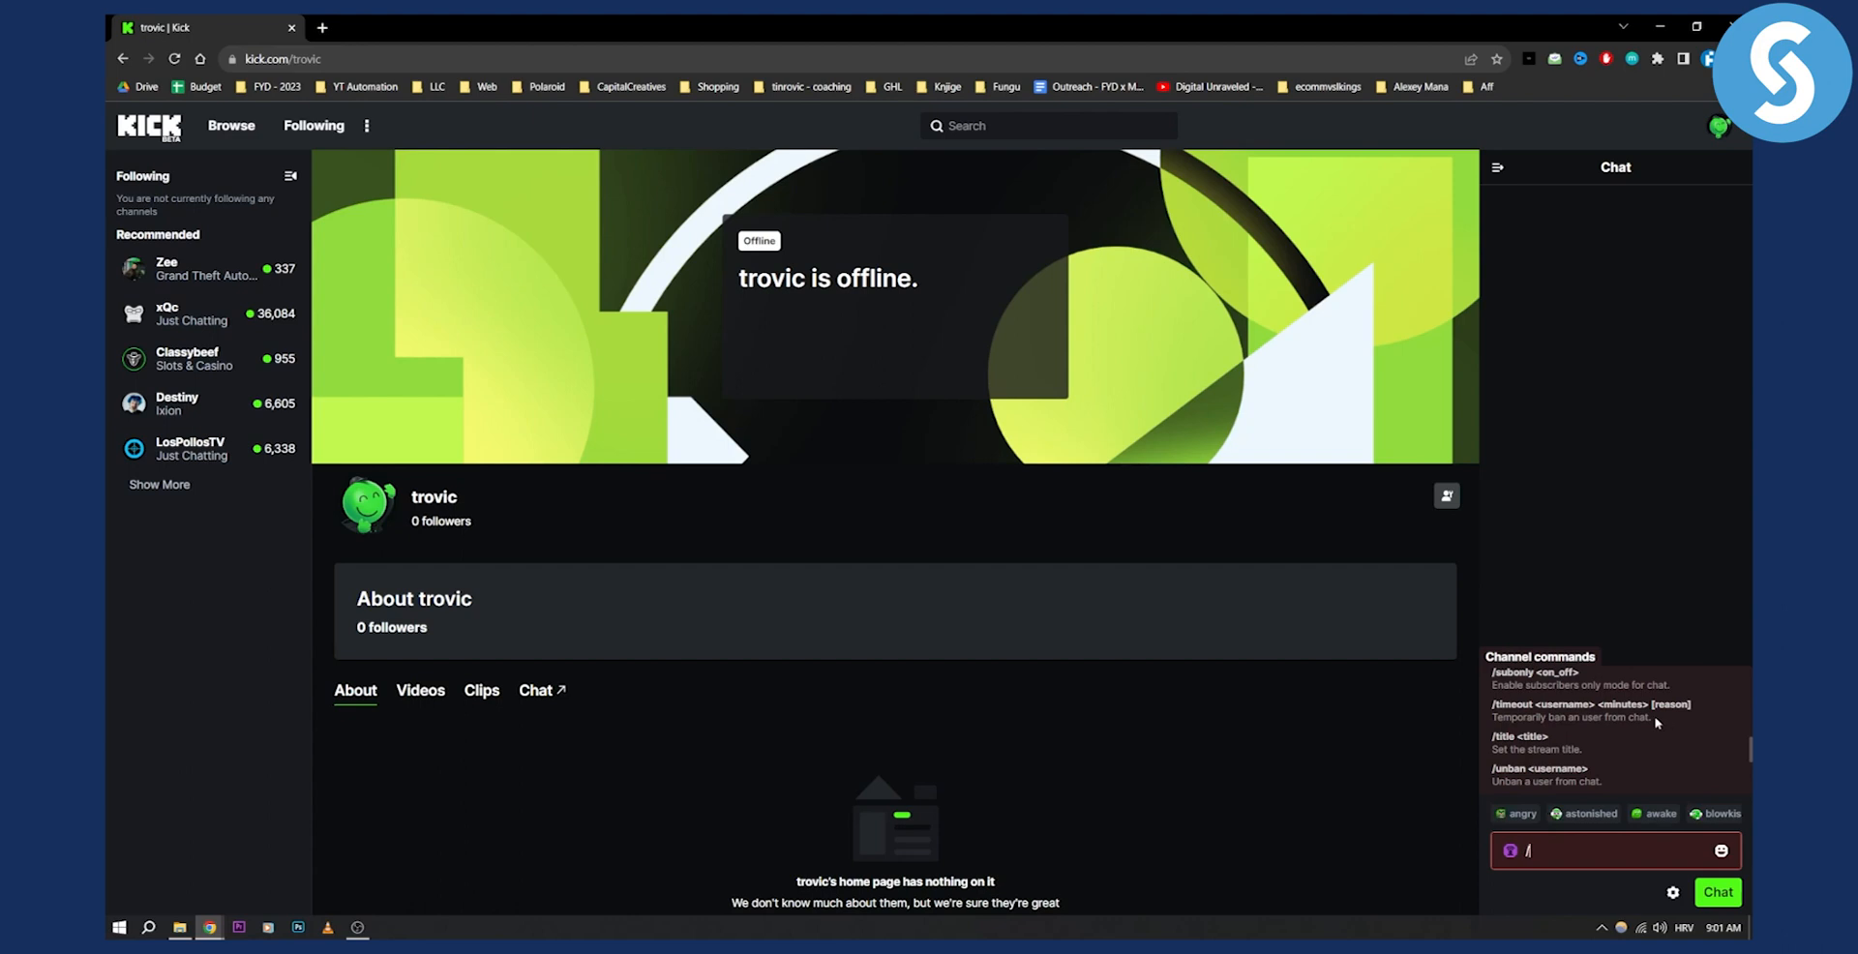